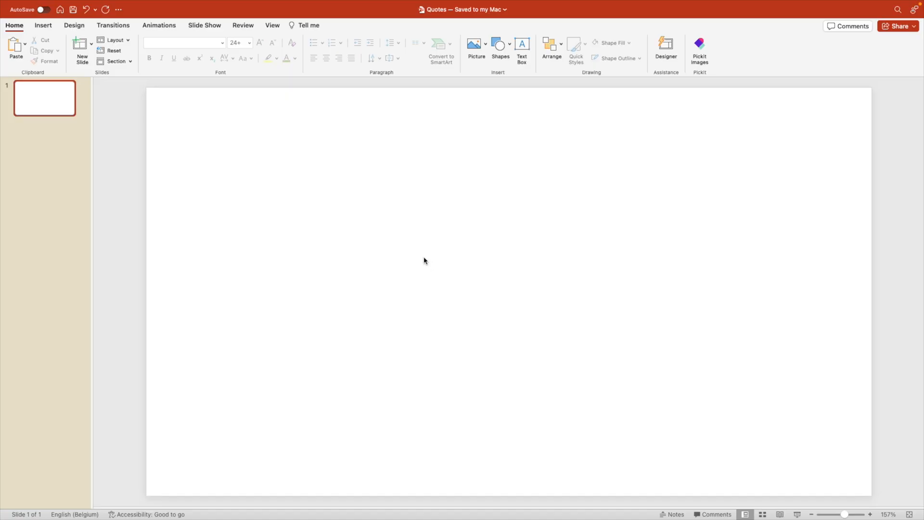
# Apply a dark preset gradient fill with Radial type as the slide background.
pyautogui.rightClick(423, 261)
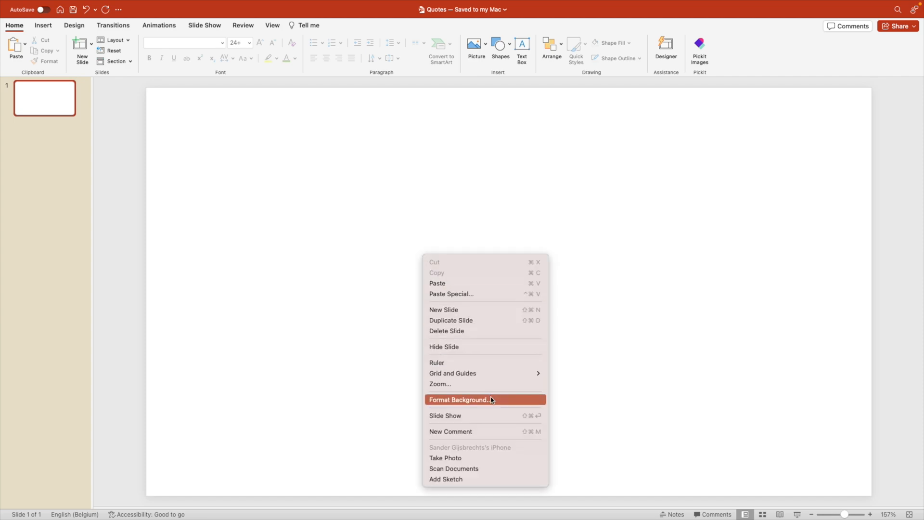
pyautogui.click(460, 398)
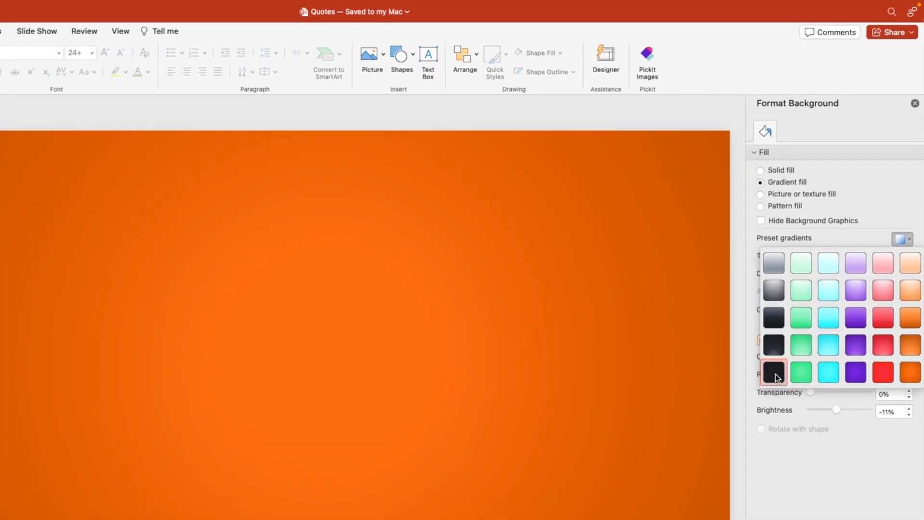
pyautogui.click(773, 371)
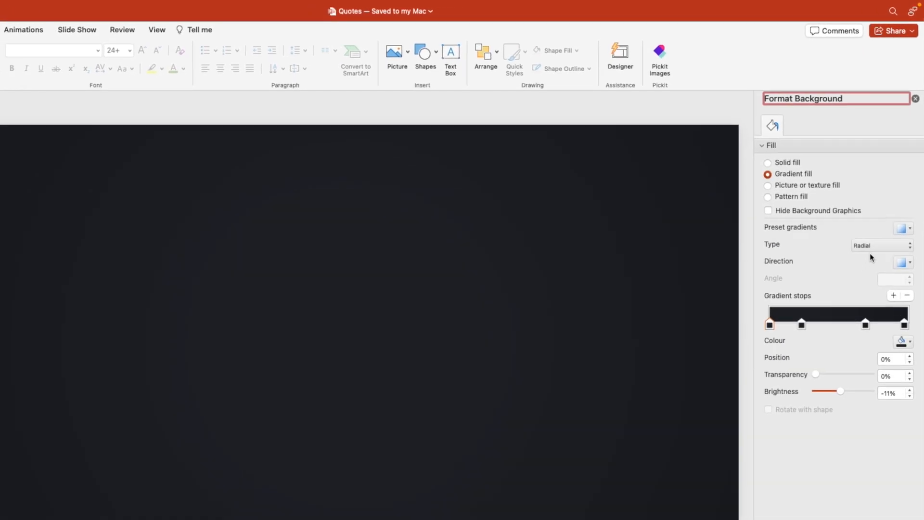
pyautogui.click(916, 98)
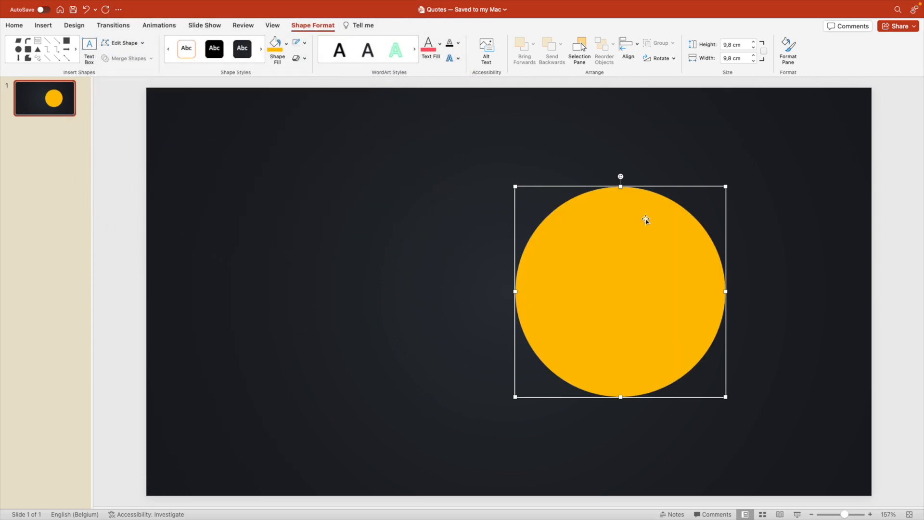
# Place a yellow oval on the right and the Gandhi portrait beside it.
pyautogui.click(497, 311)
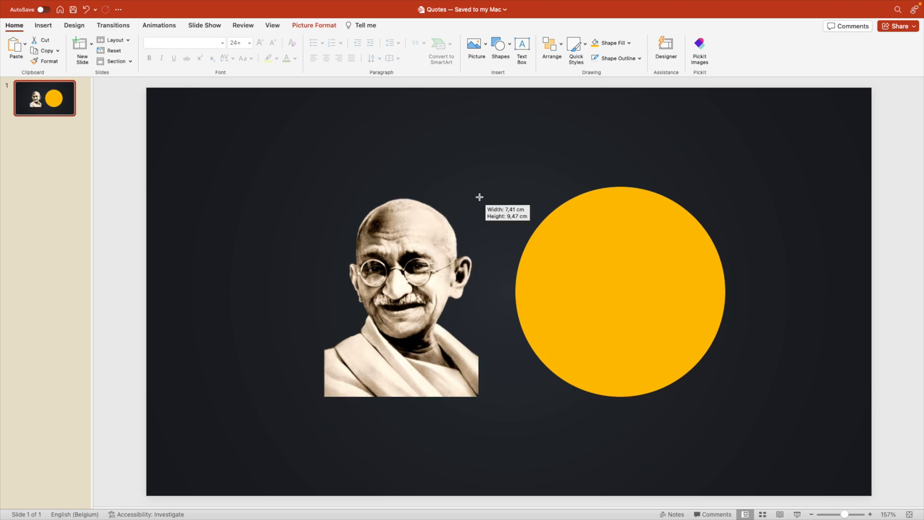
# Crop the portrait to an Oval shape with 1:1 aspect ratio over the yellow circle.
pyautogui.rightClick(424, 233)
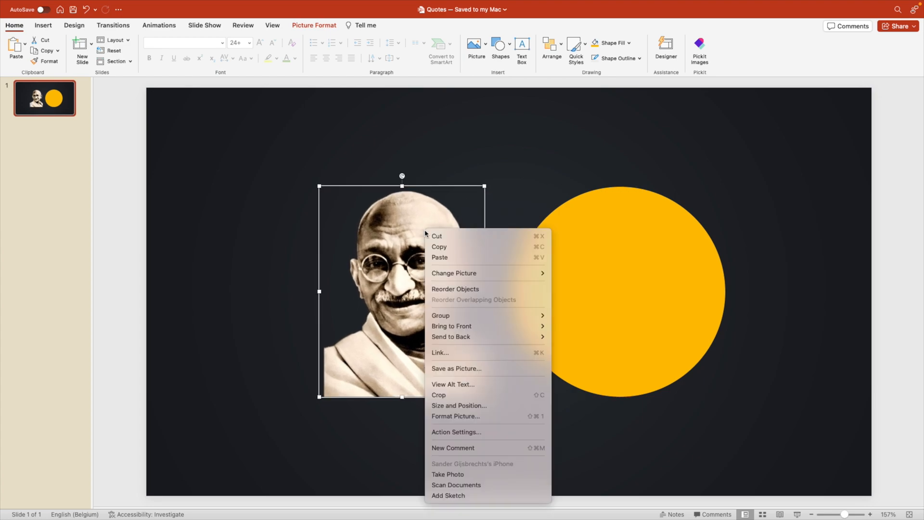
pyautogui.moveTo(439, 395)
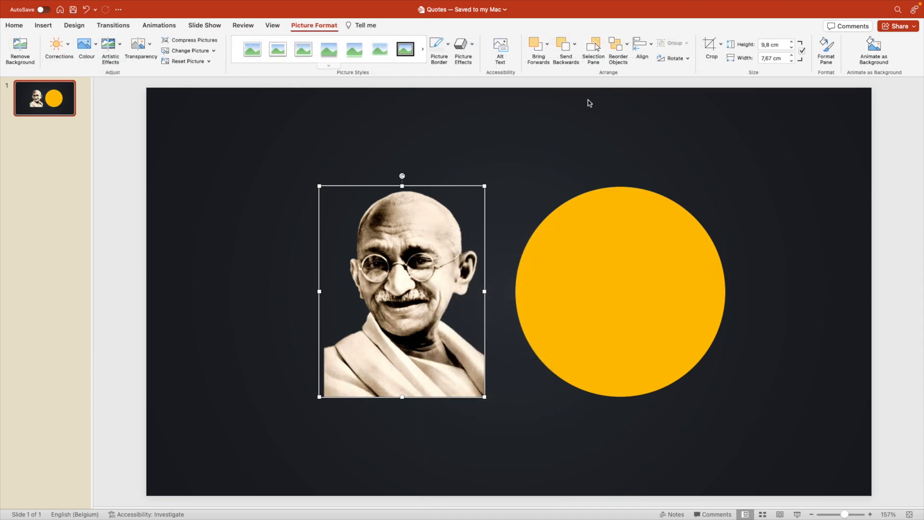
pyautogui.click(720, 44)
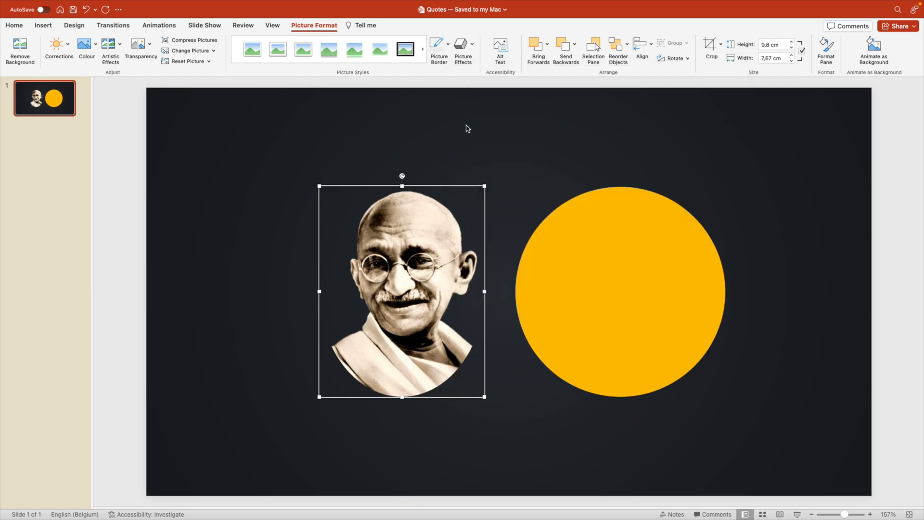
pyautogui.click(721, 44)
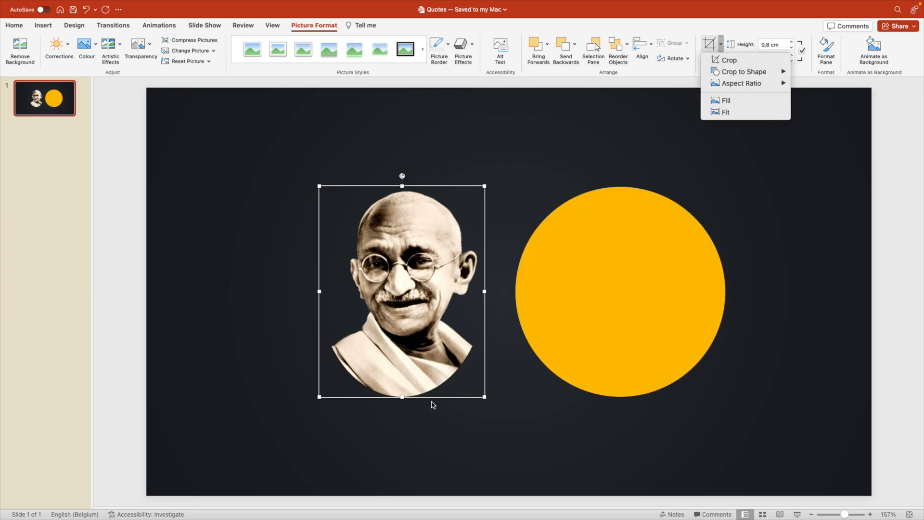
pyautogui.moveTo(546, 330)
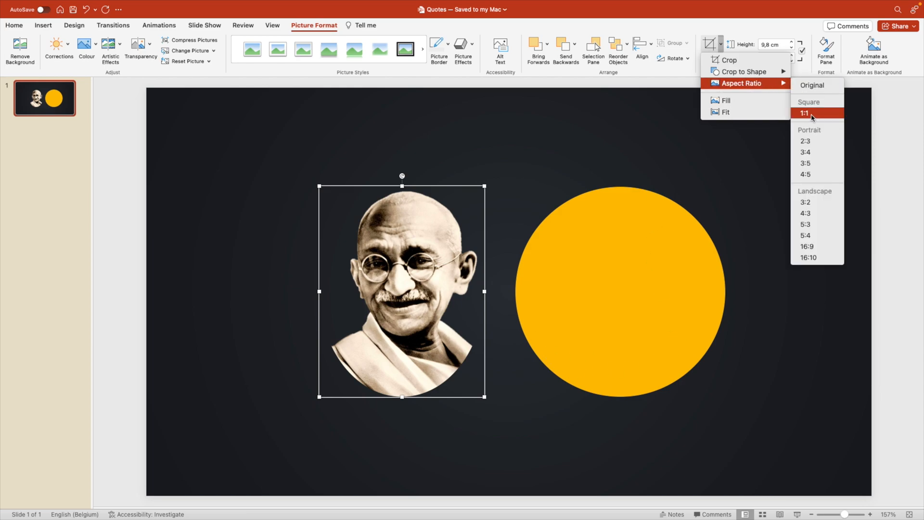
pyautogui.click(805, 113)
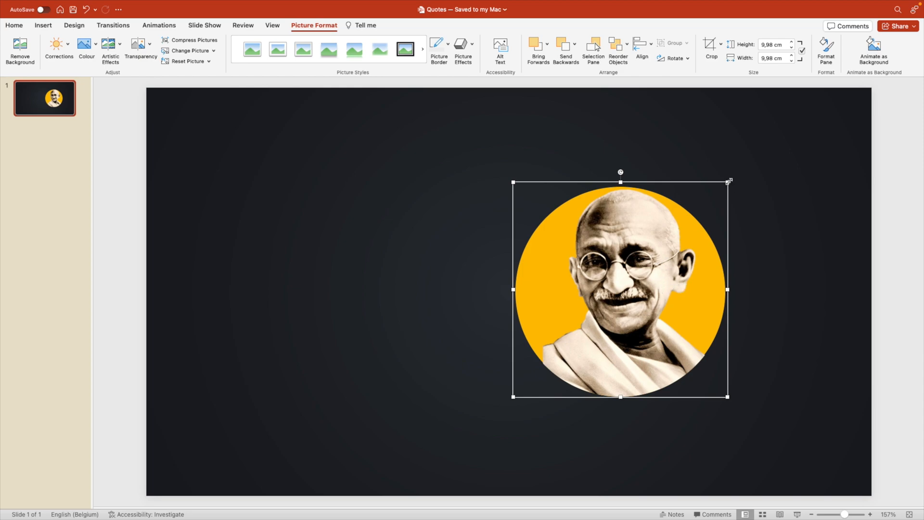
# Set the portrait's Picture Colour saturation preset to grayscale in Format Picture.
pyautogui.rightClick(619, 288)
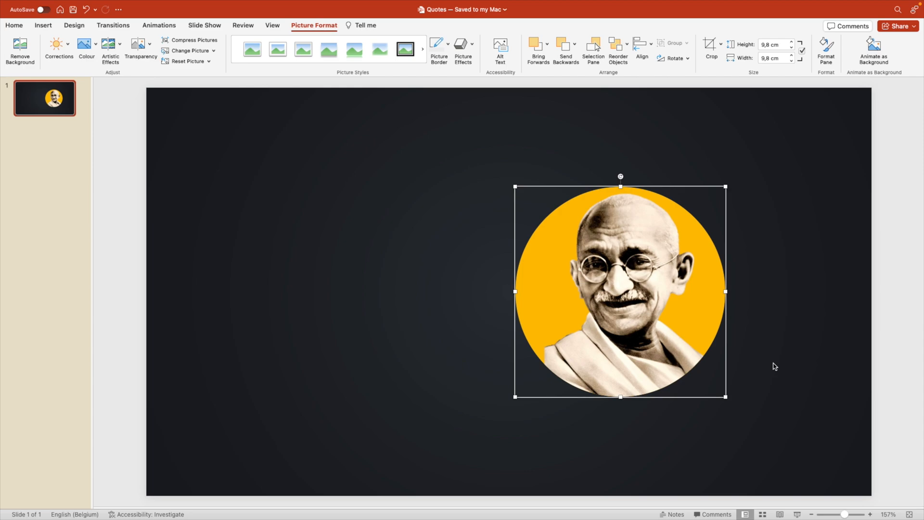
pyautogui.click(825, 50)
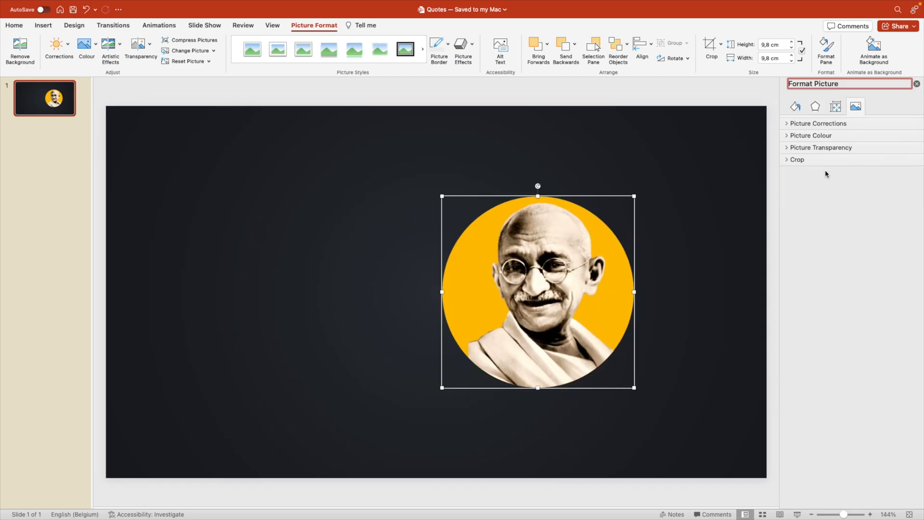
pyautogui.click(813, 135)
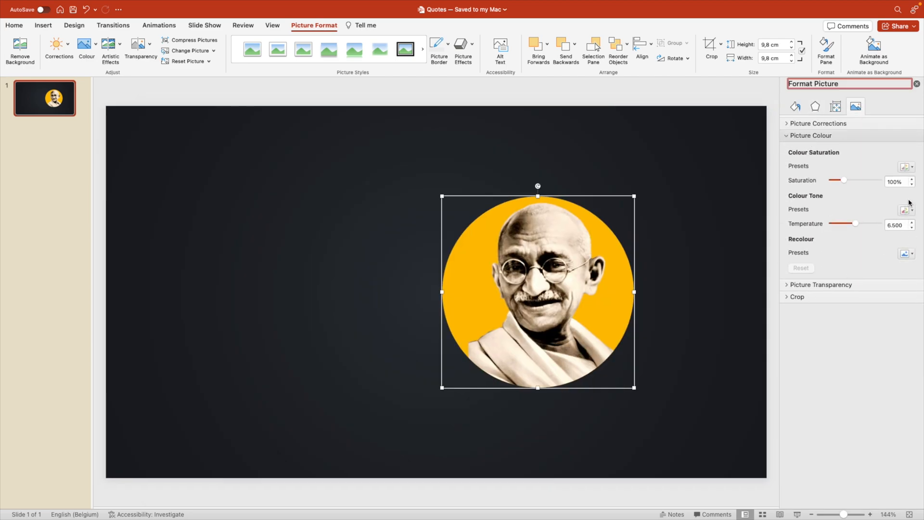
pyautogui.click(905, 167)
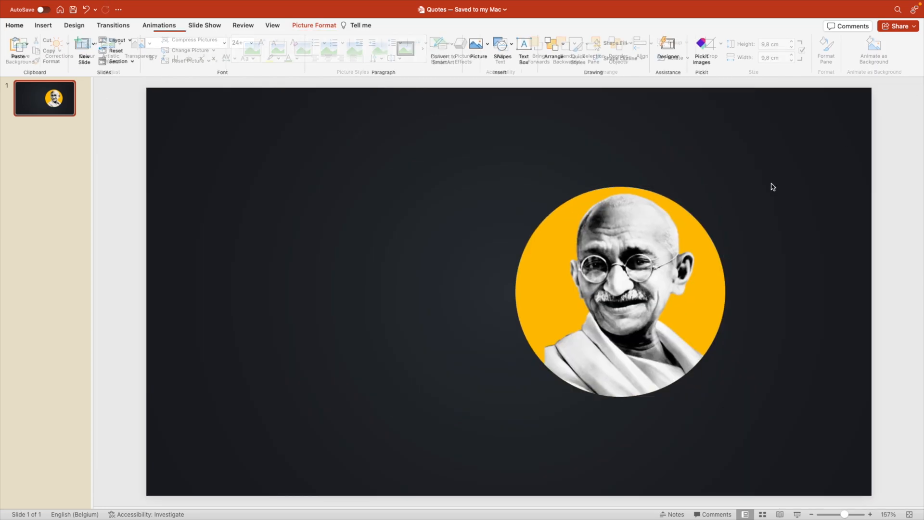
# Add a bold Montserrat text box reading BE THE CHANGE THAT YOU WISH TO SEE IN THE WORLD at size 32.
pyautogui.click(236, 241)
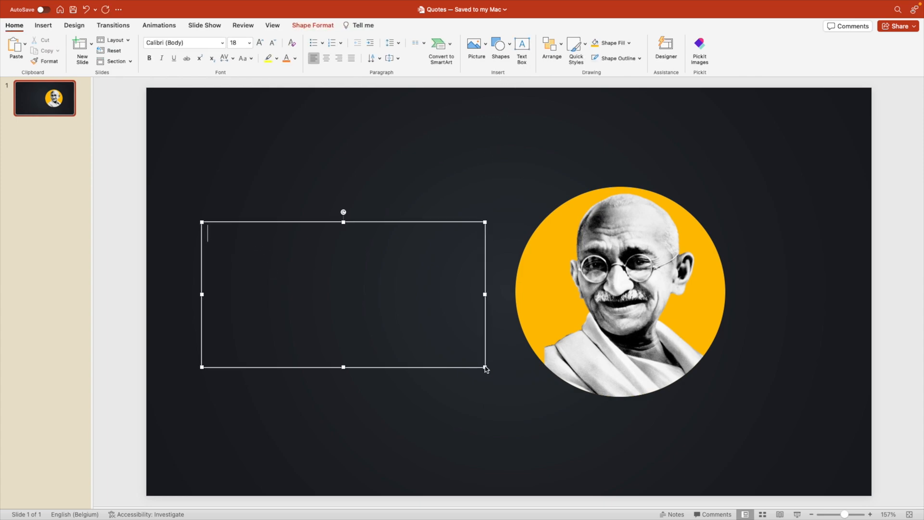
pyautogui.moveTo(416, 258)
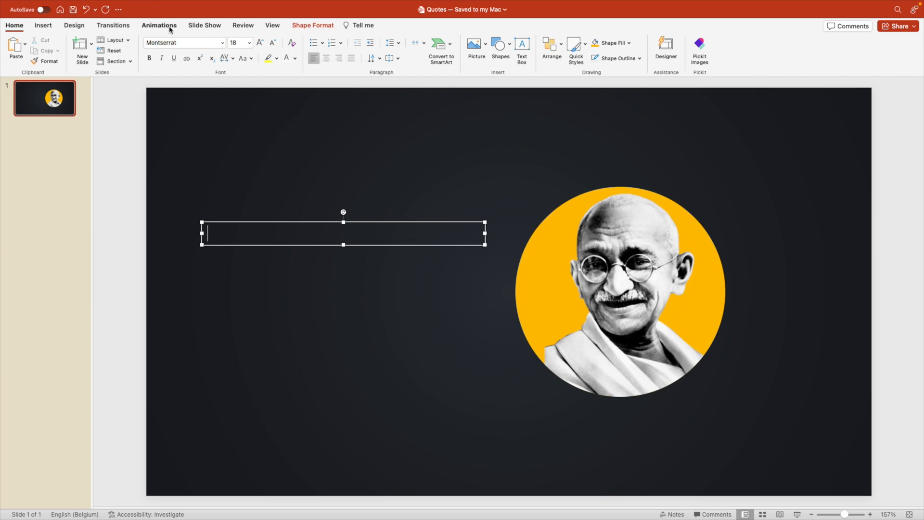
pyautogui.click(235, 42)
pyautogui.write('40')
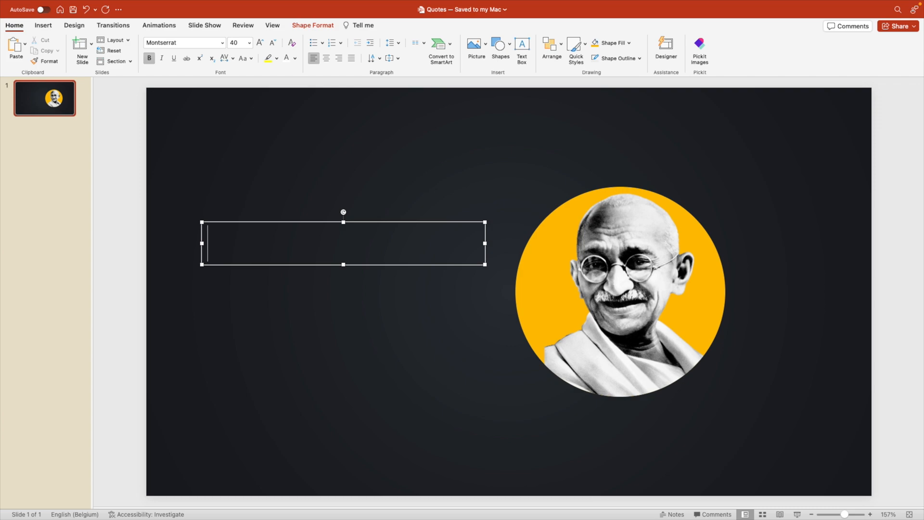
pyautogui.write('BE THE CHANGE THA')
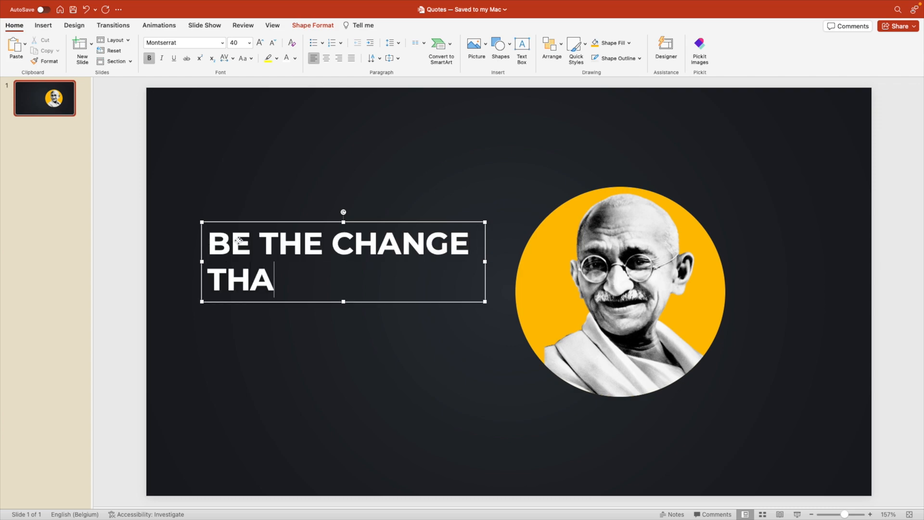
pyautogui.write('T YOU WISH YO')
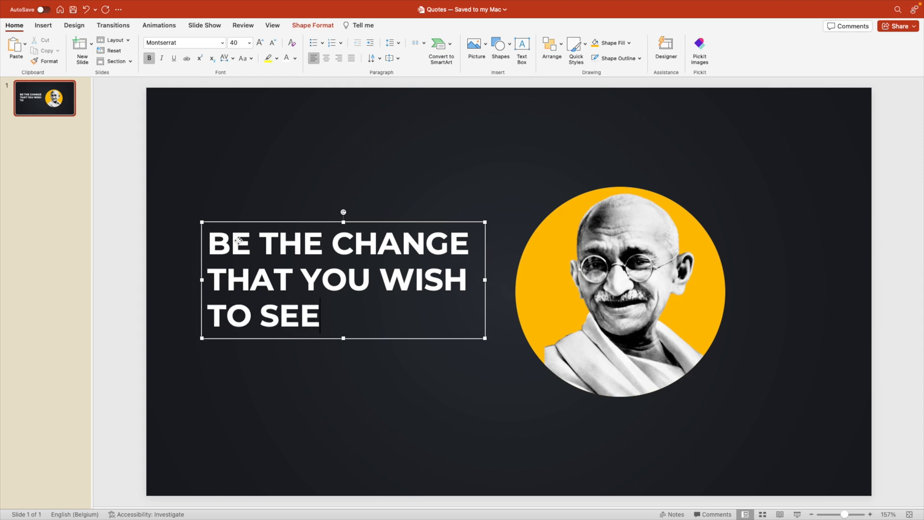
pyautogui.write('IN THE WORLD')
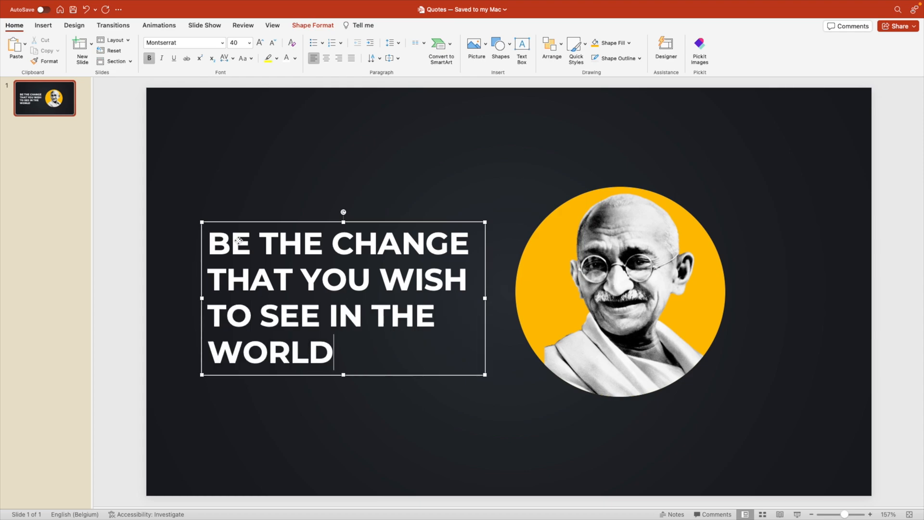
pyautogui.click(272, 45)
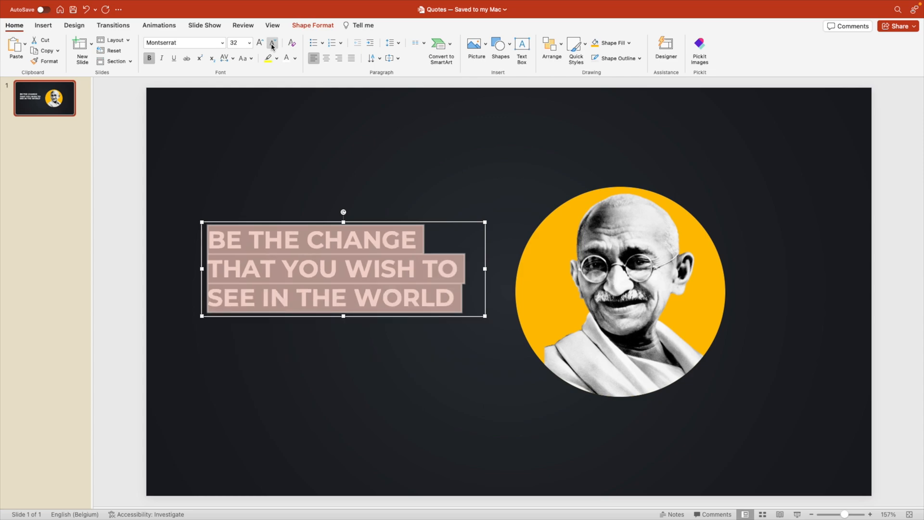
pyautogui.moveTo(375, 223)
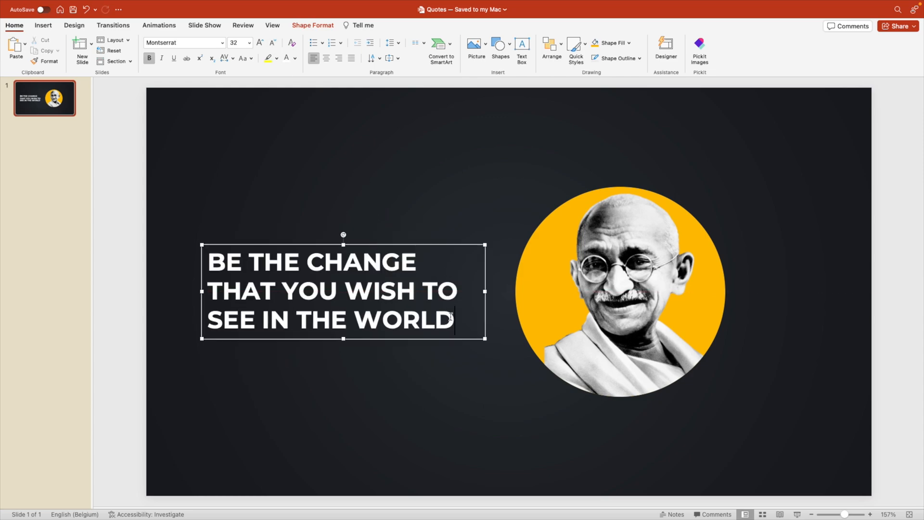
pyautogui.write('.')
pyautogui.write('- Mahatma G')
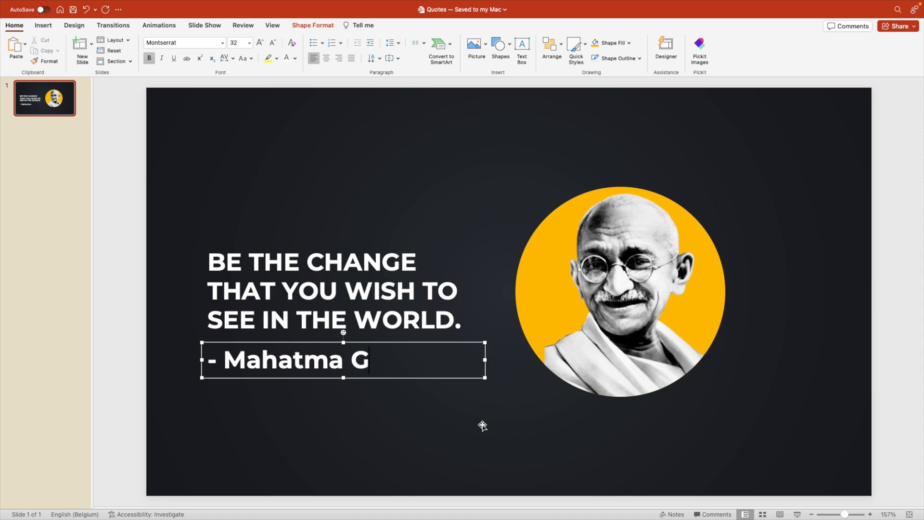
# Finish '- Mahatma Gandhi' at size 16 under the quote and colour CHANGE and THE WORLD yellow.
pyautogui.write('andhi')
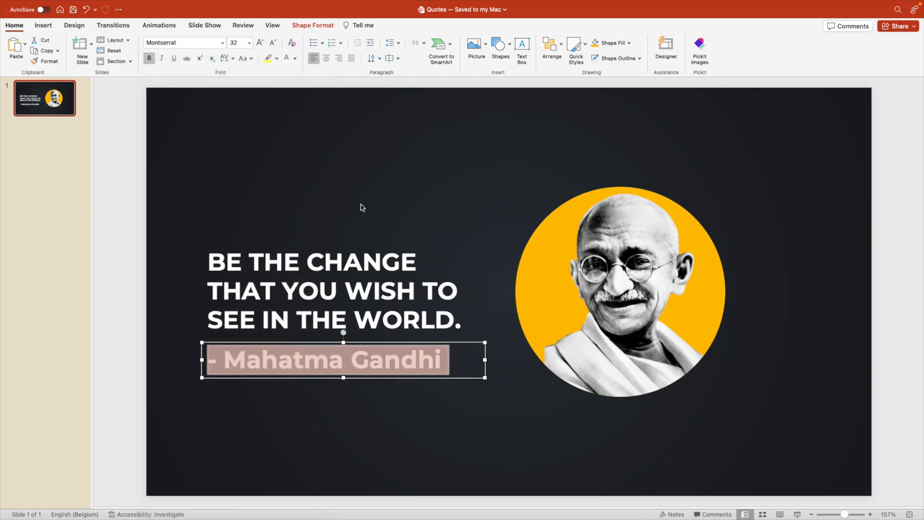
pyautogui.click(273, 42)
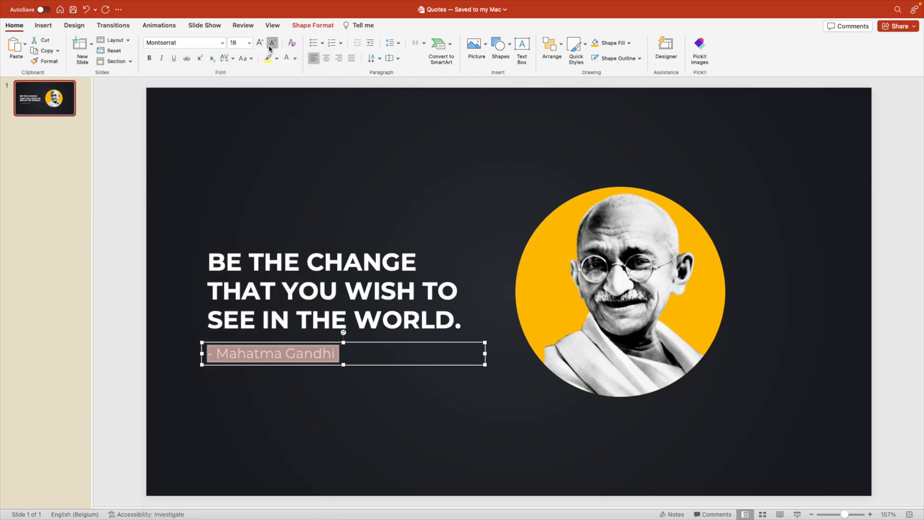
pyautogui.click(273, 43)
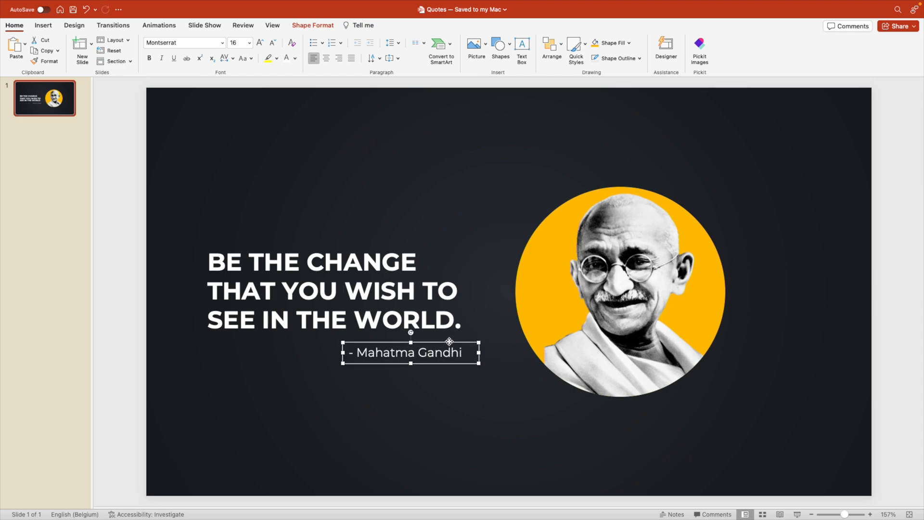
pyautogui.click(294, 58)
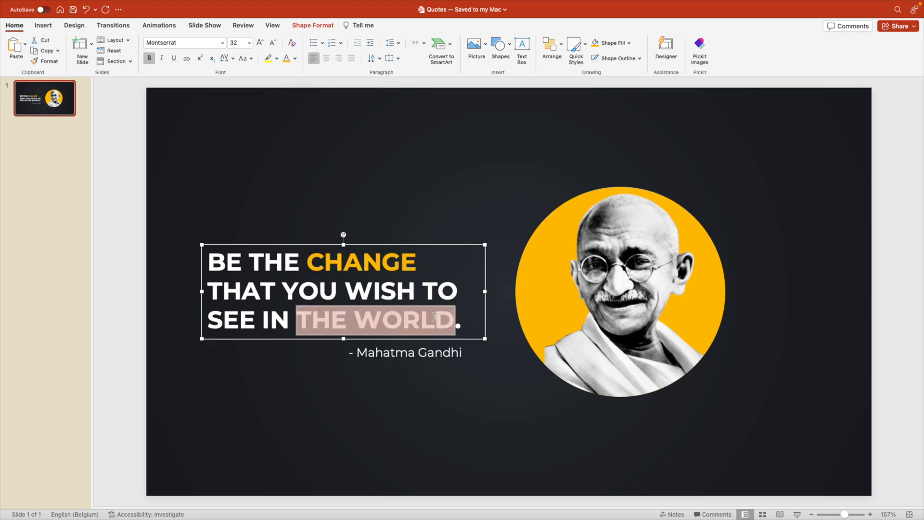
pyautogui.click(287, 232)
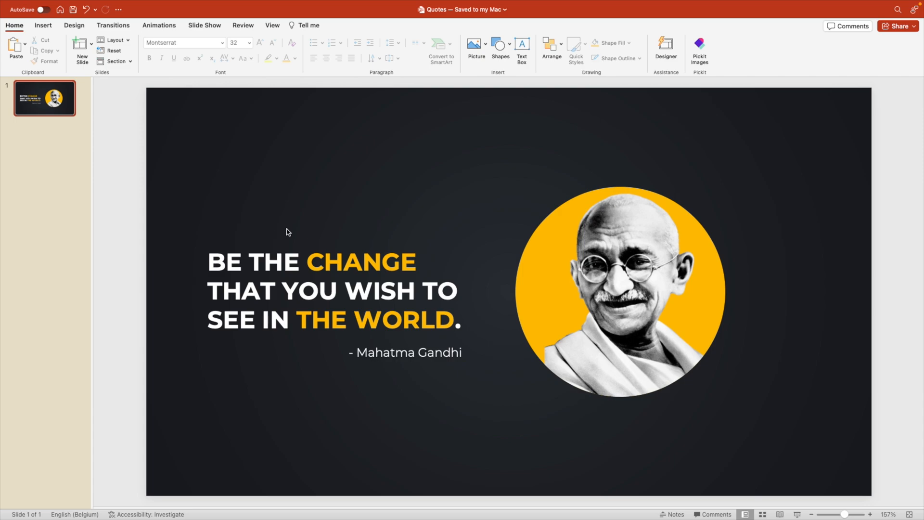
pyautogui.moveTo(417, 199)
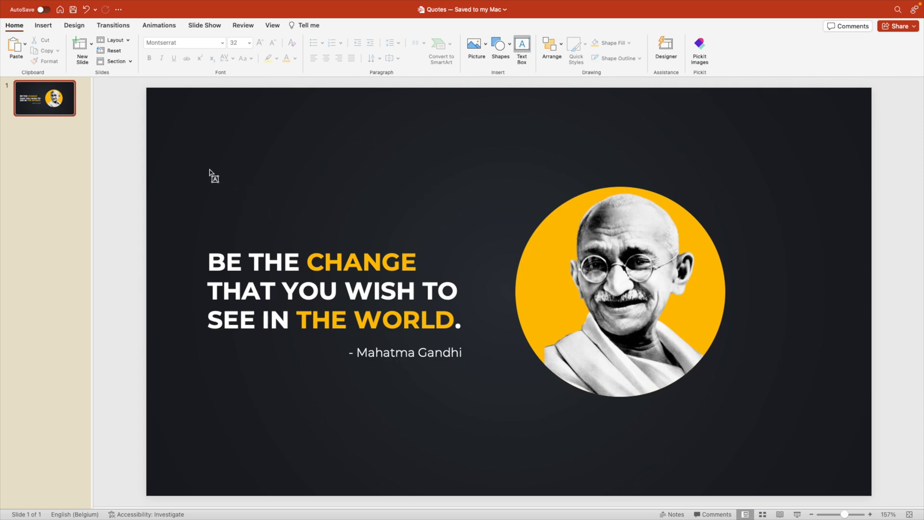
# Add a text box above the quote in Bebas Neue at size 150 for a quotation mark.
pyautogui.moveTo(209, 169); pyautogui.dragTo(285, 228)
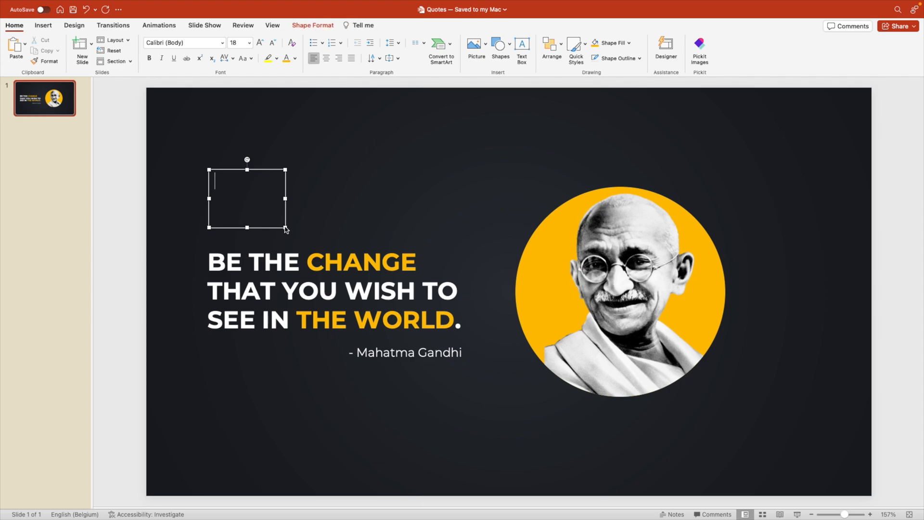
pyautogui.click(294, 58)
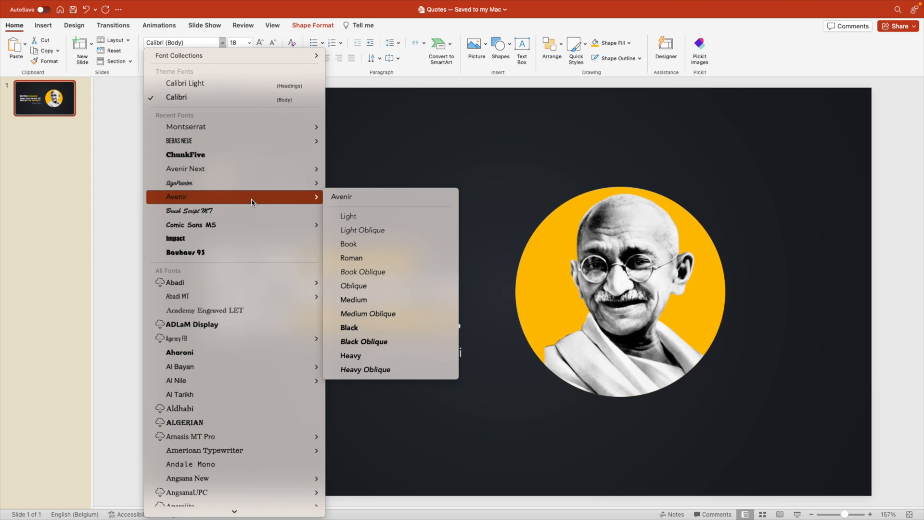
pyautogui.moveTo(234, 141)
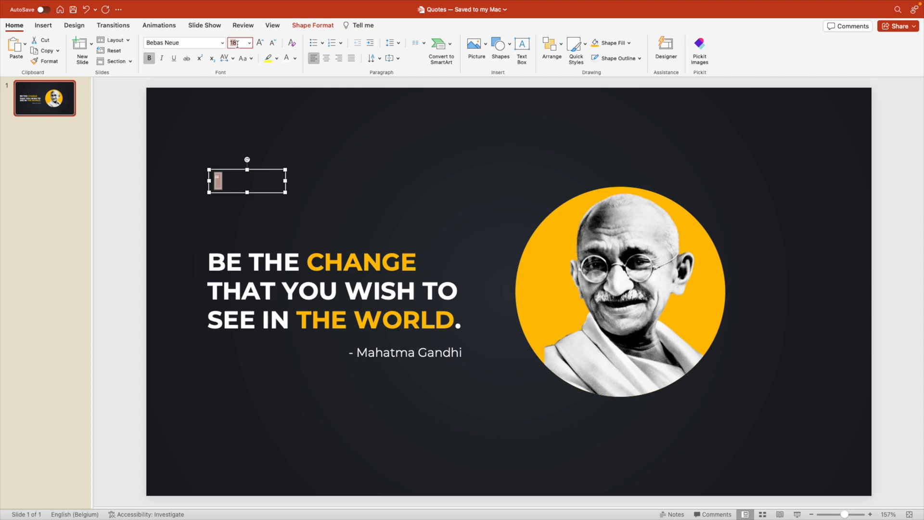
pyautogui.write('150')
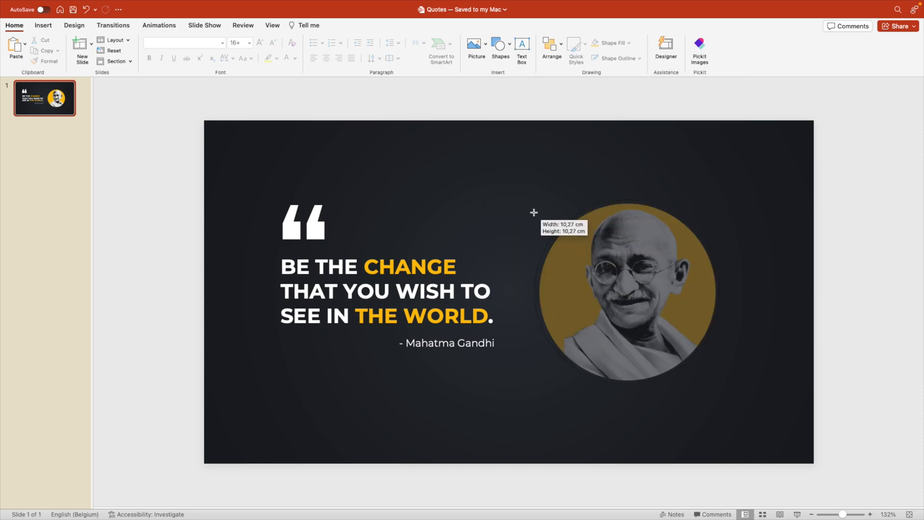
# Give the new circle No Fill and a thin light outline in the Format Shape pane.
pyautogui.click(272, 42)
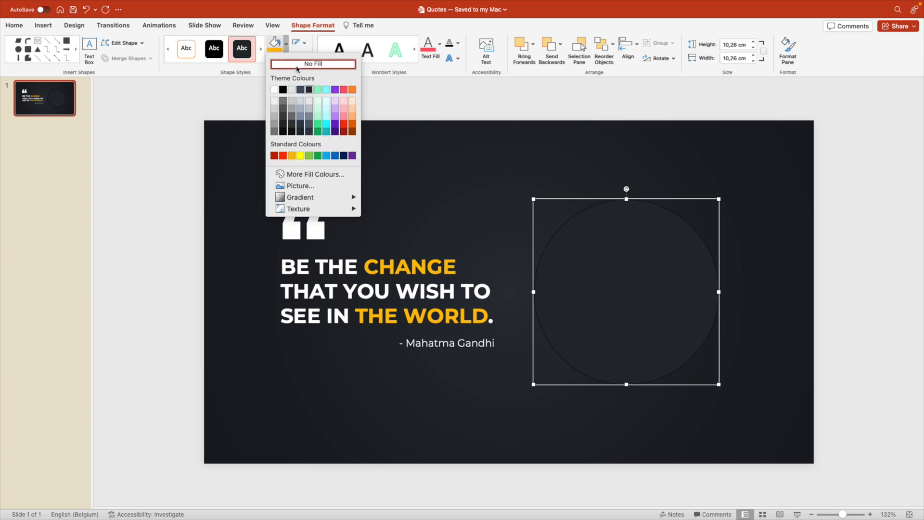
pyautogui.click(301, 186)
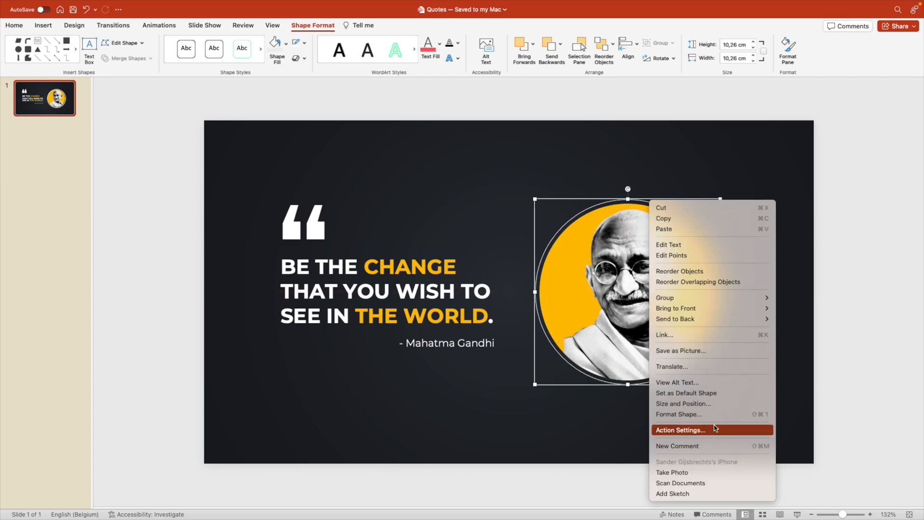
pyautogui.click(678, 414)
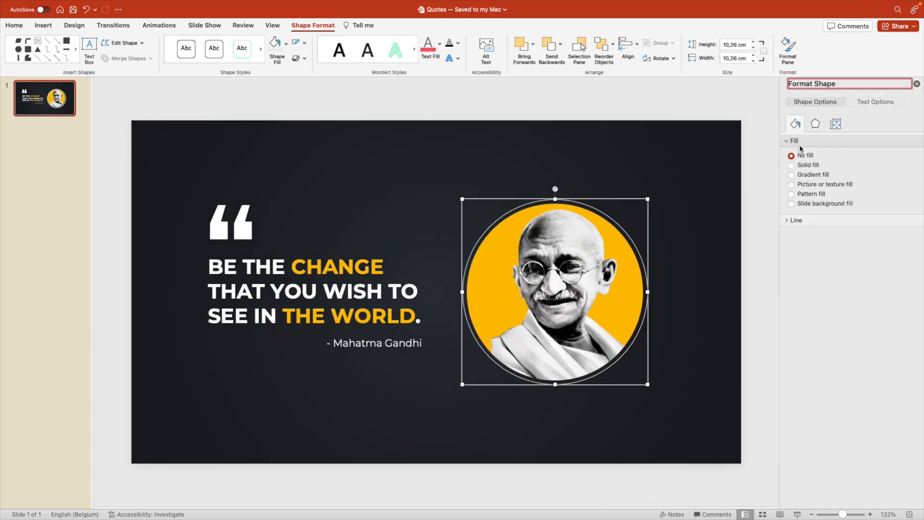
pyautogui.click(795, 220)
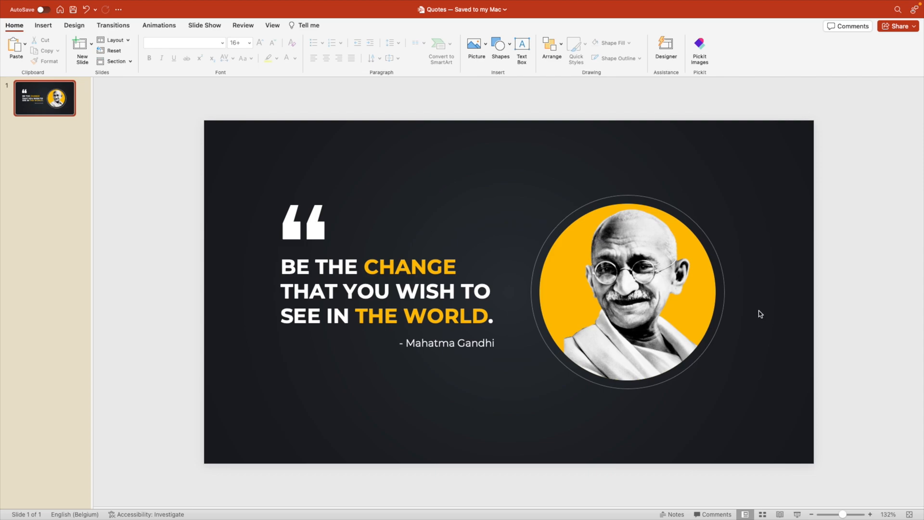
pyautogui.rightClick(44, 98)
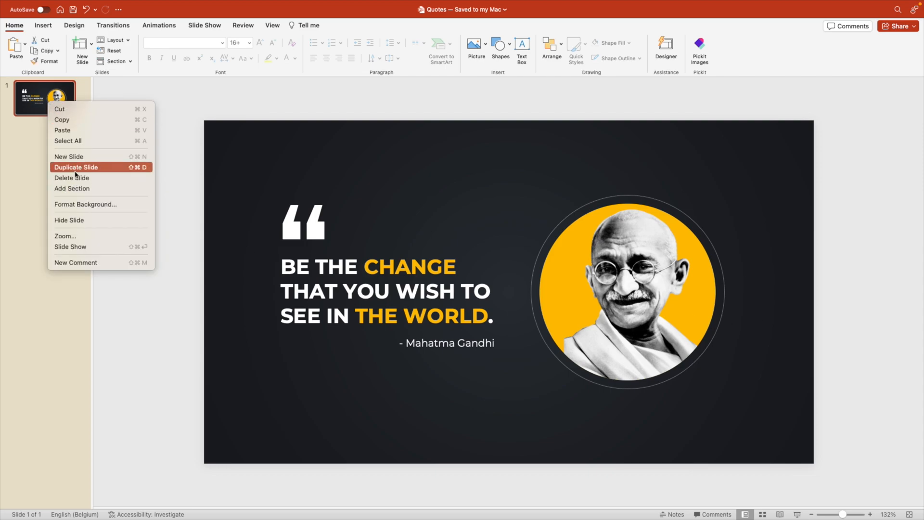
# Duplicate the slide, delete the portrait and ring, and add a green parallelogram with a new portrait.
pyautogui.click(76, 167)
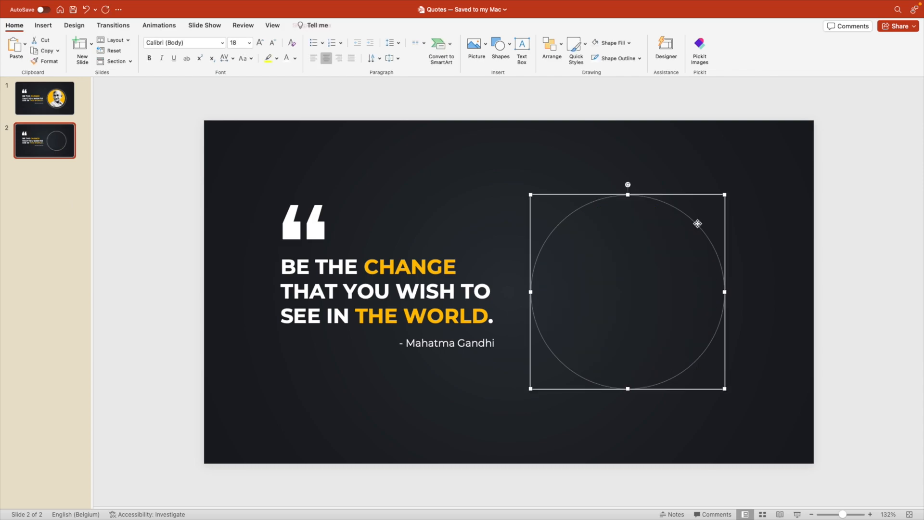
pyautogui.press('Delete')
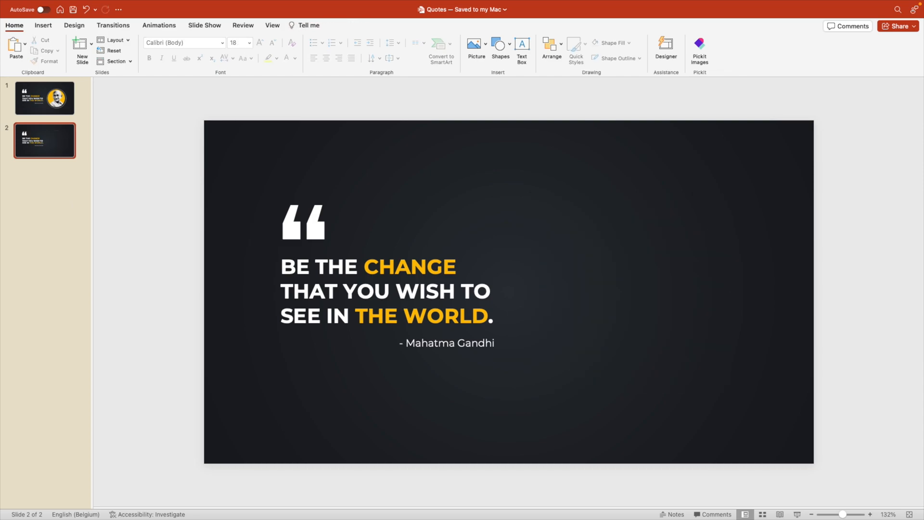
pyautogui.moveTo(553, 142)
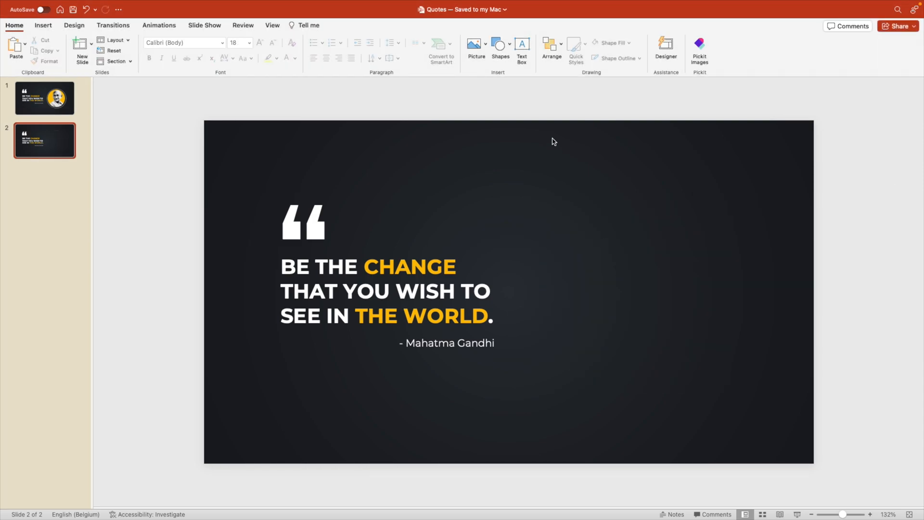
pyautogui.moveTo(595, 220)
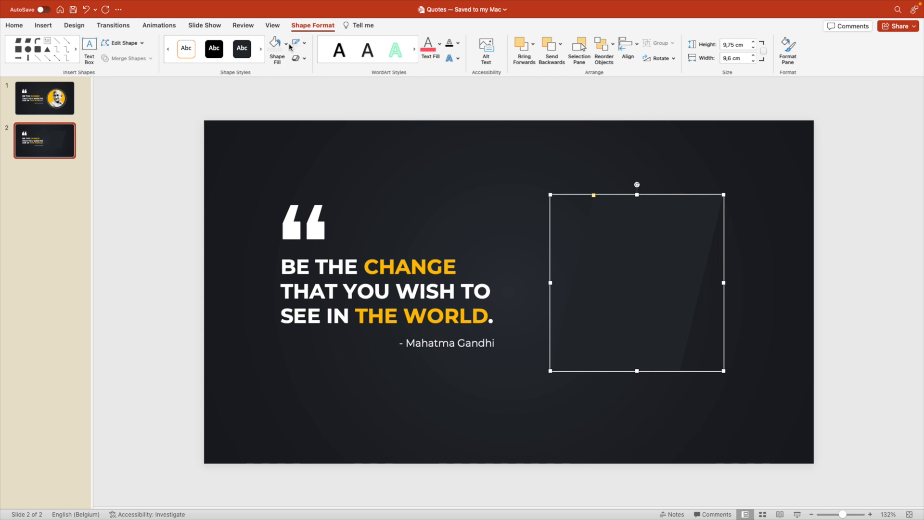
pyautogui.click(274, 50)
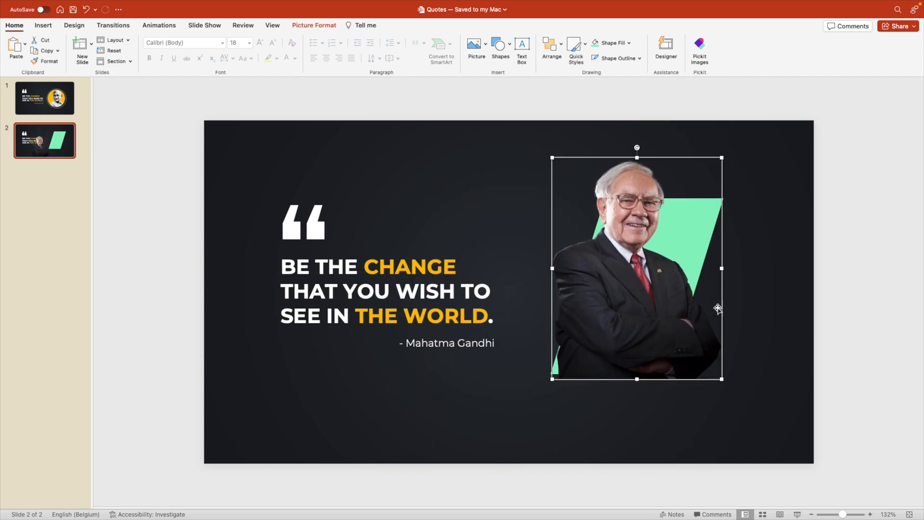
pyautogui.click(550, 48)
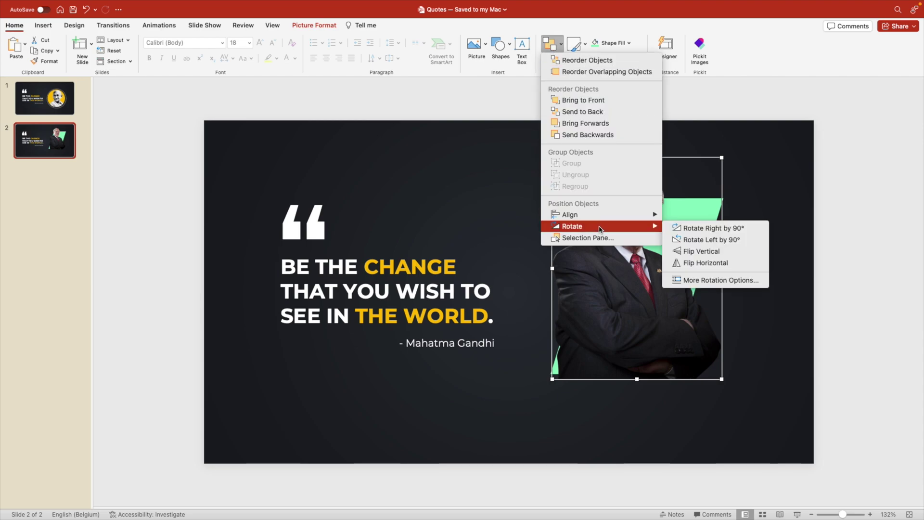
pyautogui.click(704, 262)
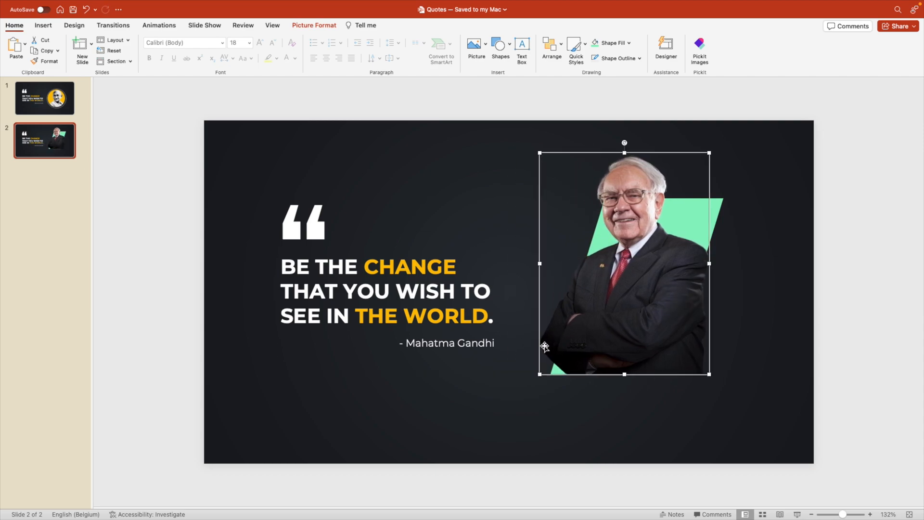
pyautogui.moveTo(685, 296)
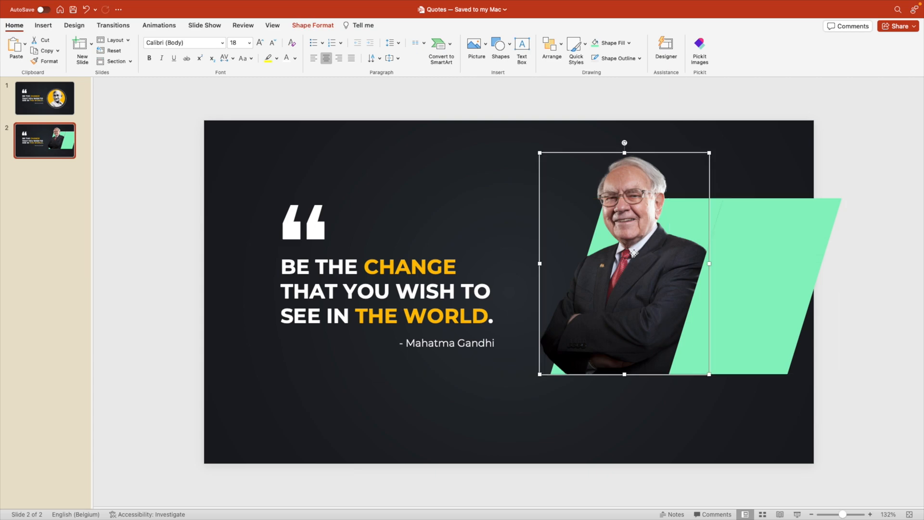
# Intersect the new portrait with the parallelogram via Merge Shapes to cut it along the slanted edge.
pyautogui.click(766, 289)
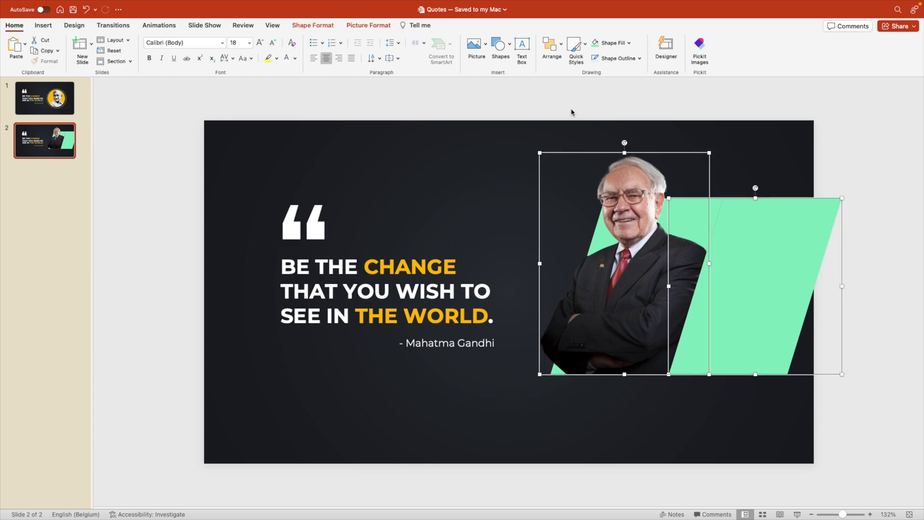
pyautogui.click(368, 25)
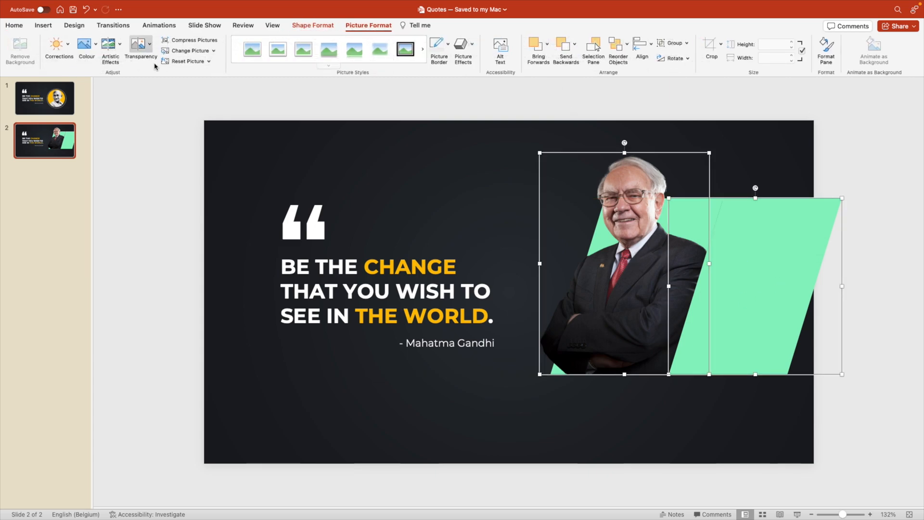
pyautogui.click(127, 58)
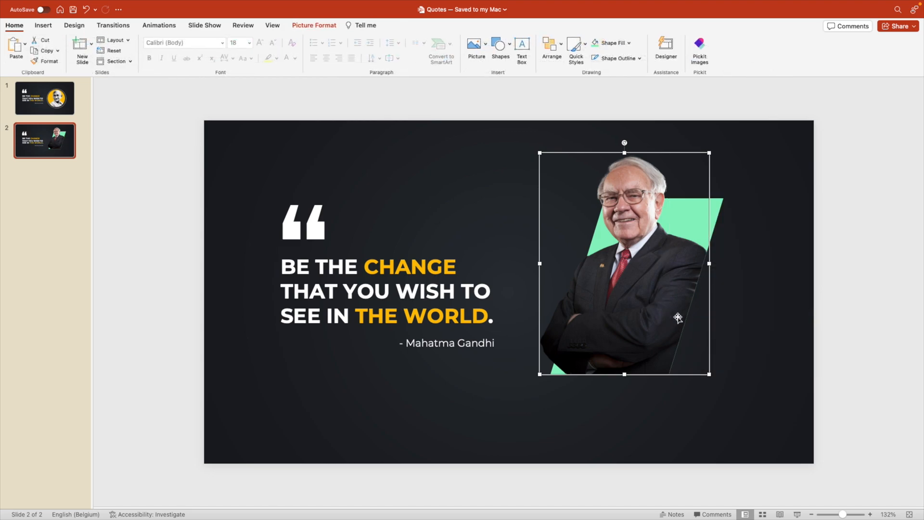
pyautogui.click(789, 288)
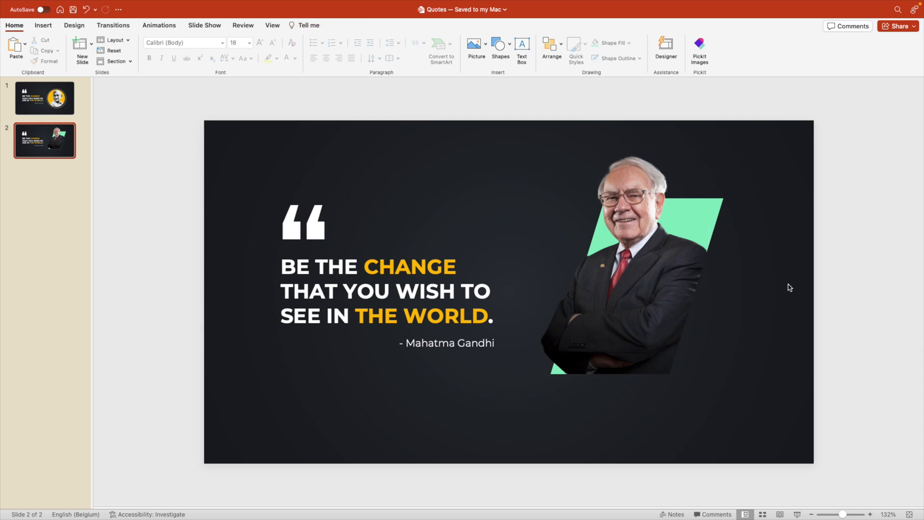
pyautogui.moveTo(681, 223)
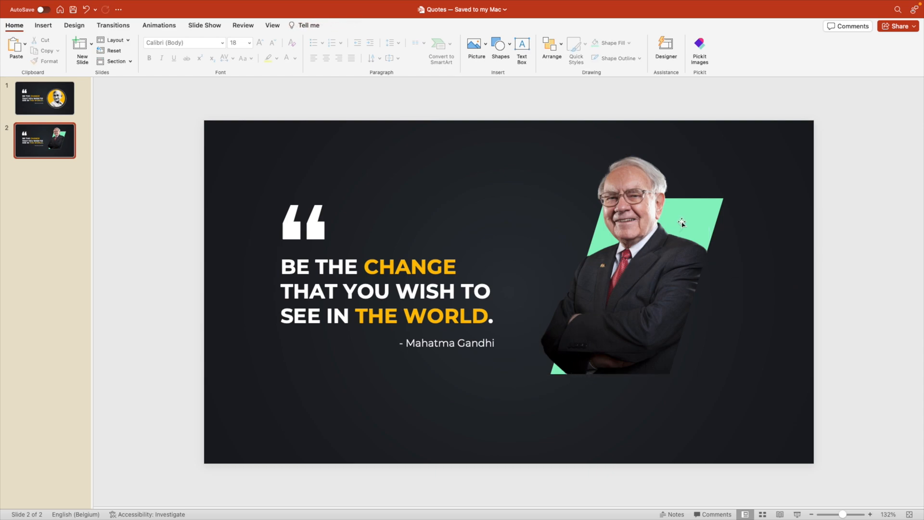
pyautogui.click(372, 289)
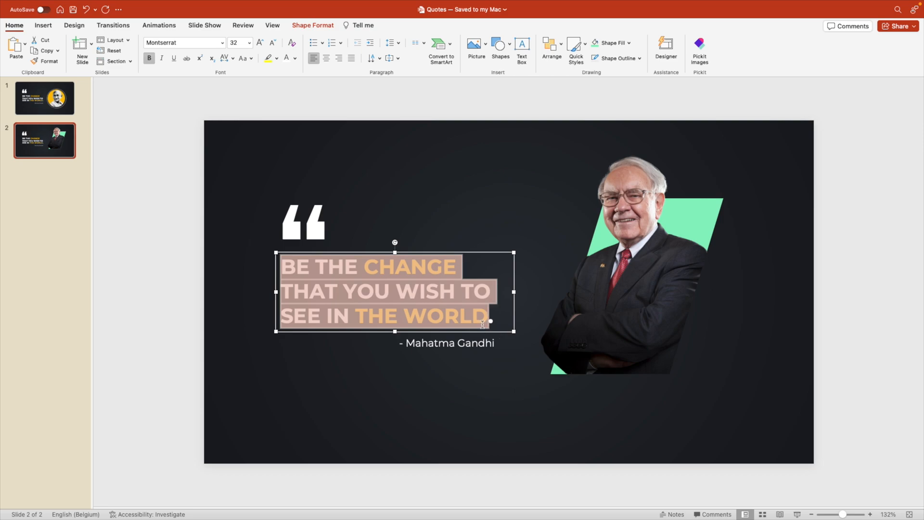
# Replace the quote with PRICE IS WHAT YOU PAY, VALUE IS WHAT YOU GET.
pyautogui.write('PRICE.')
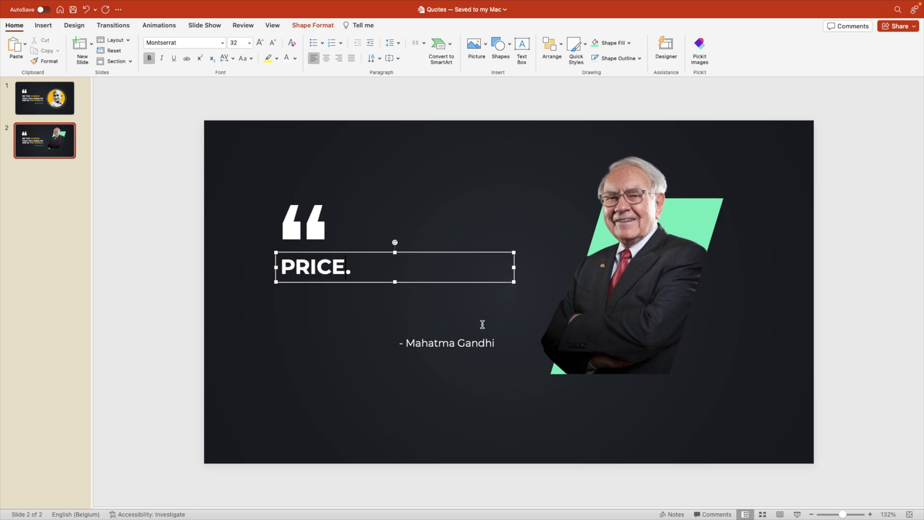
pyautogui.write('IS WHAT YOU')
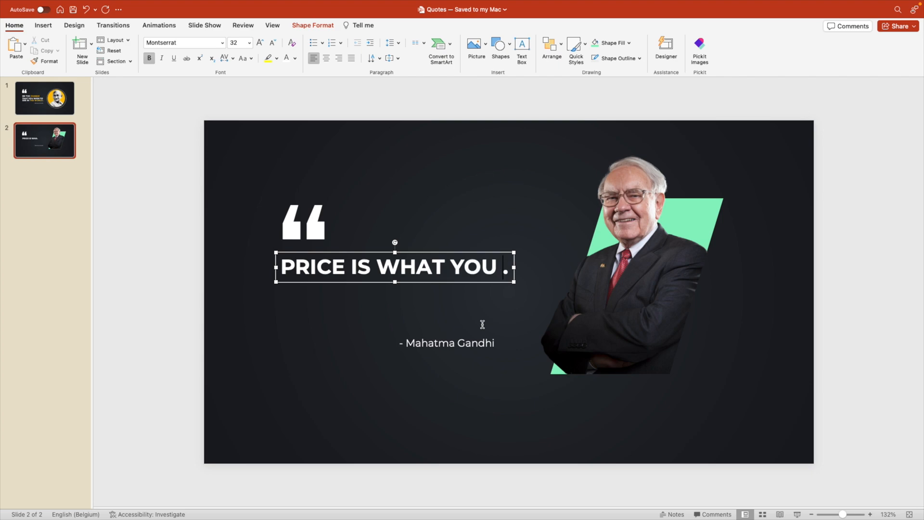
pyautogui.write('PAY, VALUE')
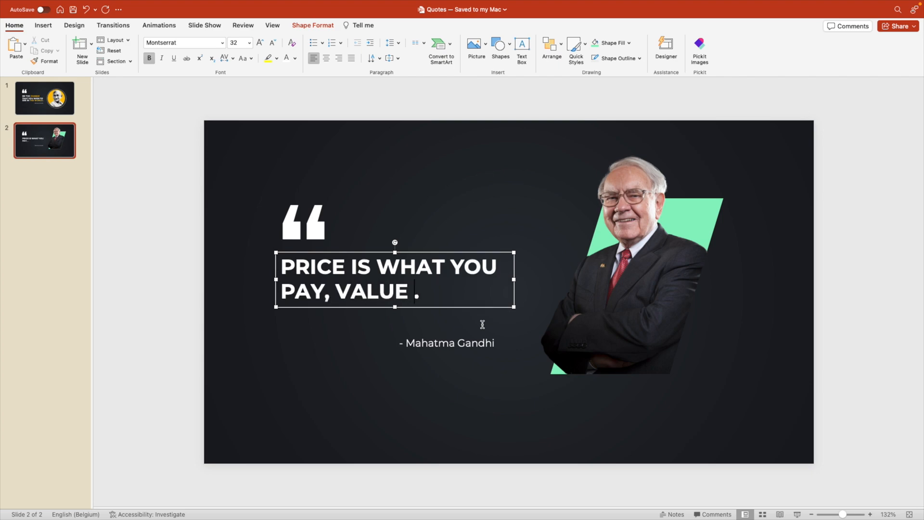
pyautogui.write('IS WHAT YOU G')
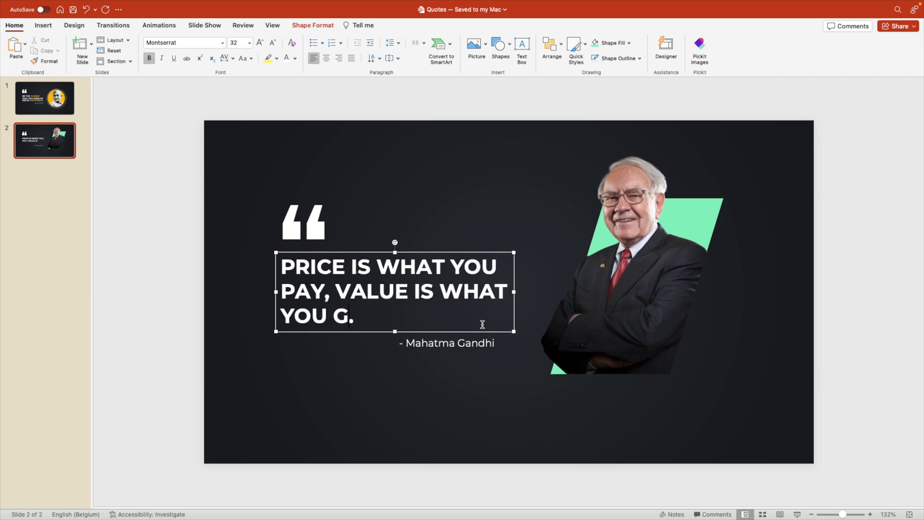
pyautogui.write('ET')
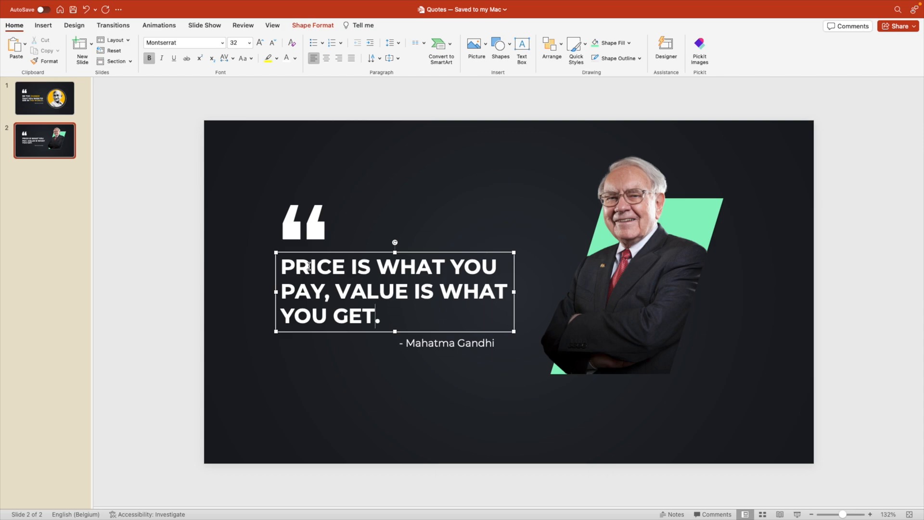
# Change the attribution line to Warren Buffett.
pyautogui.click(294, 58)
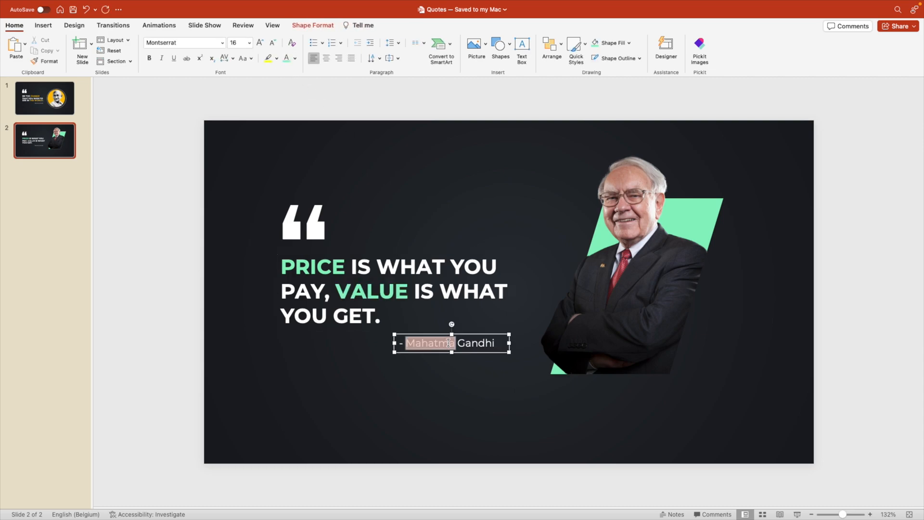
pyautogui.write('War')
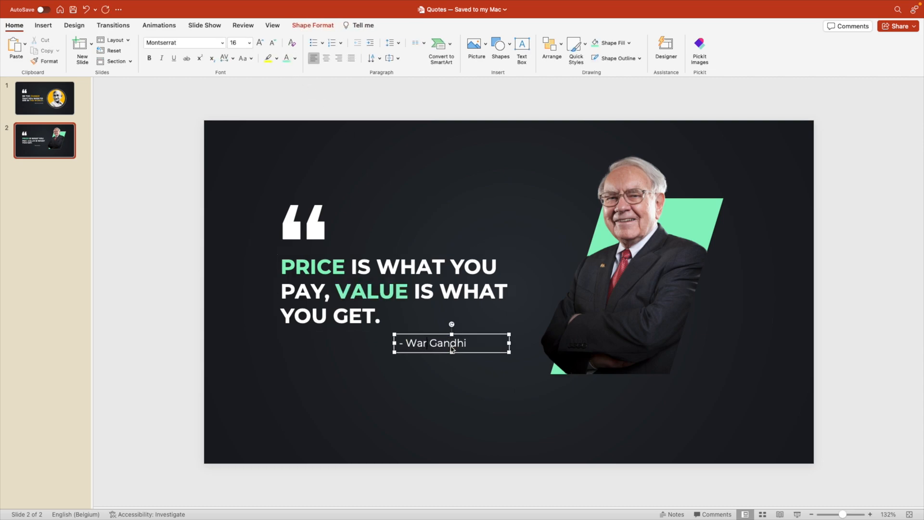
pyautogui.write('Warren')
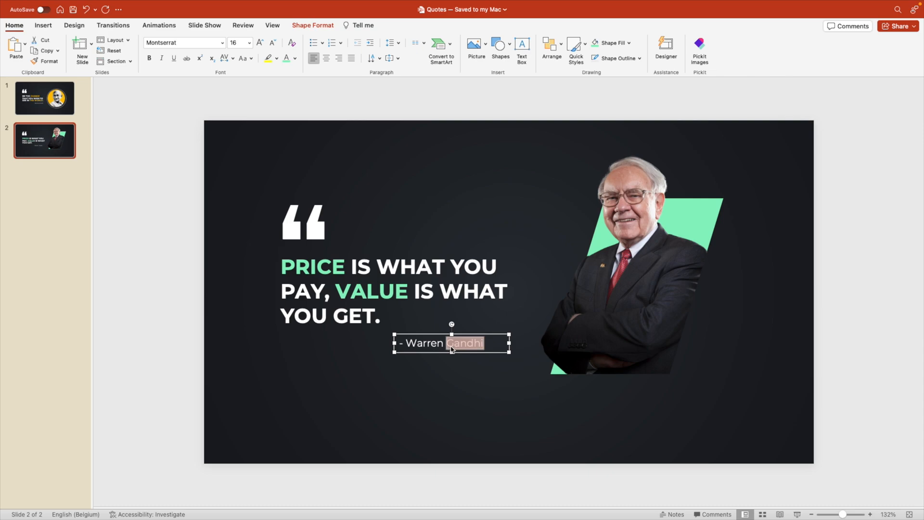
pyautogui.write('Buffett')
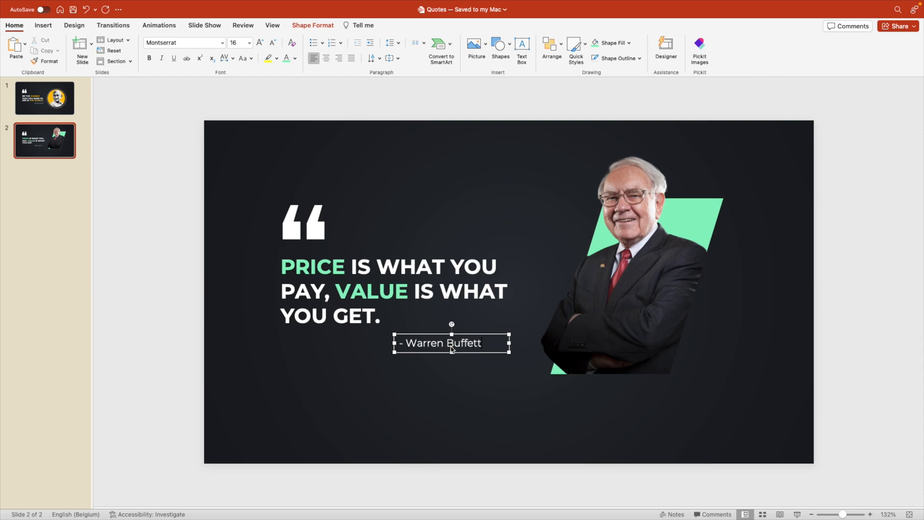
pyautogui.click(552, 387)
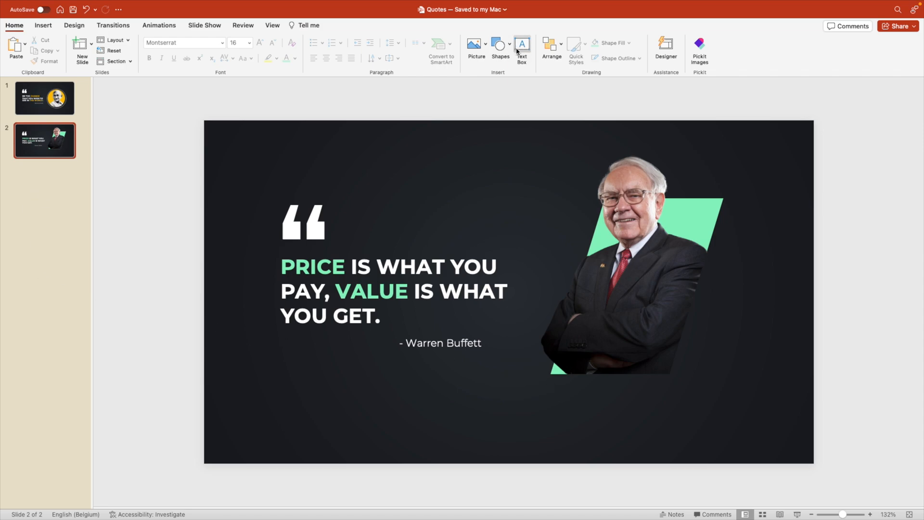
# Draw a thin straight line along the green parallelogram's slanted right edge beside the portrait.
pyautogui.click(500, 47)
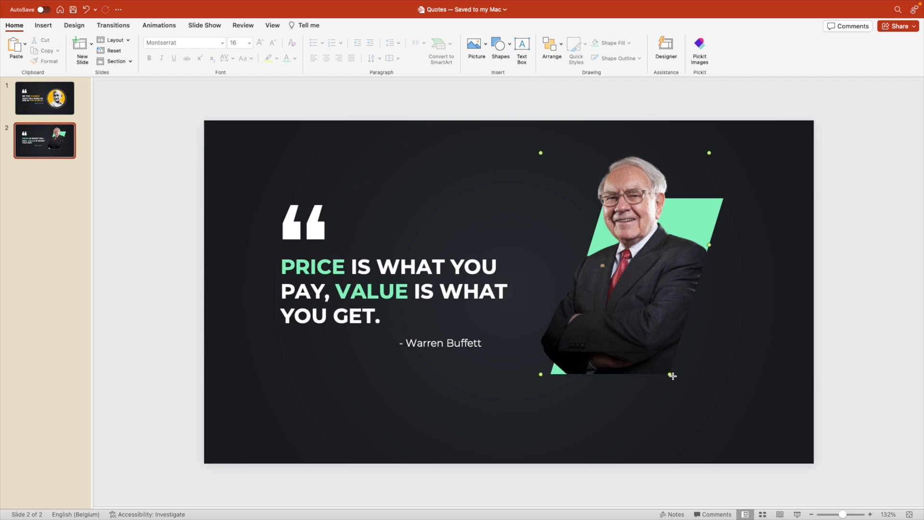
pyautogui.click(678, 225)
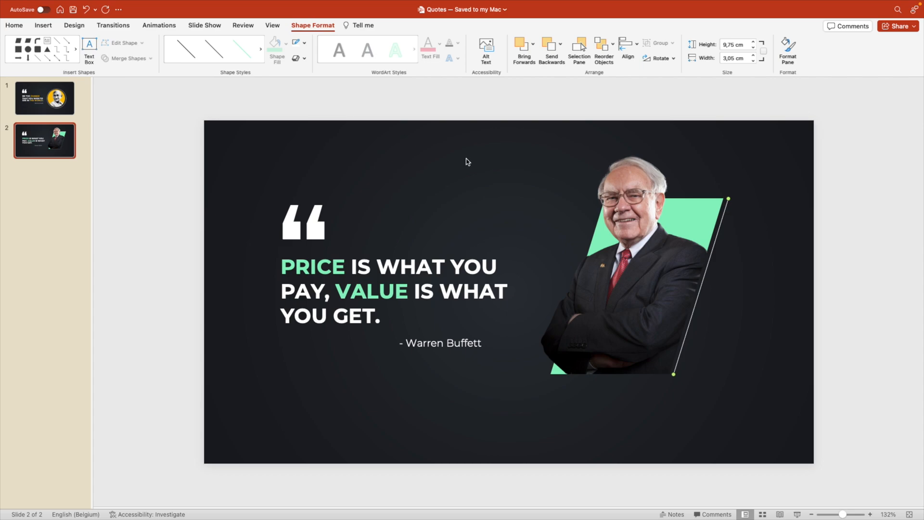
pyautogui.click(788, 50)
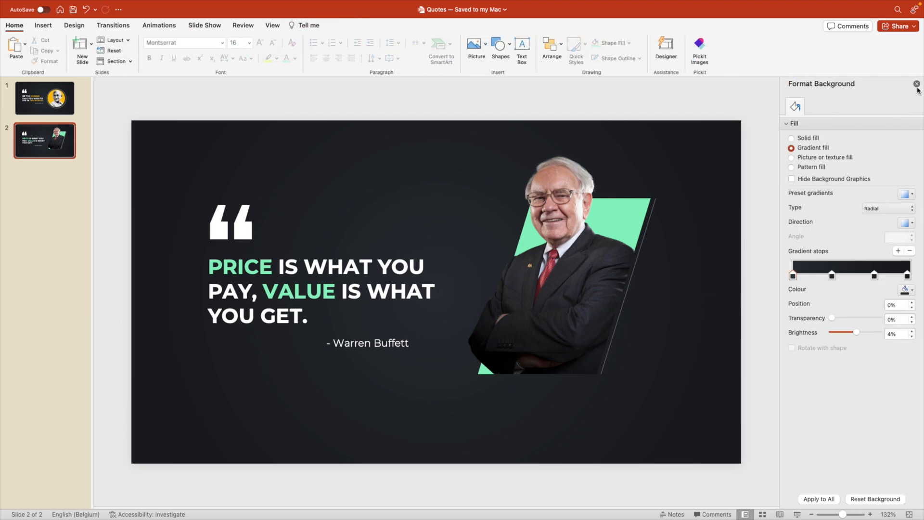
pyautogui.click(916, 82)
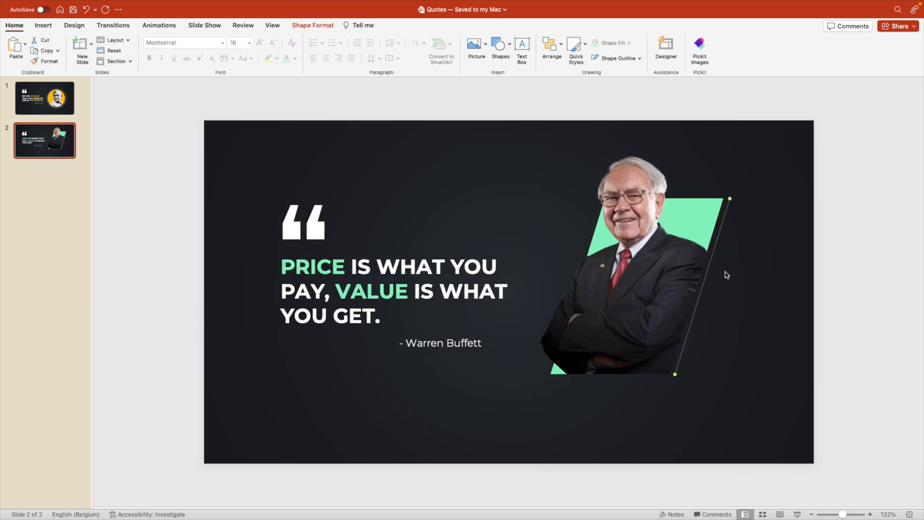
pyautogui.click(686, 435)
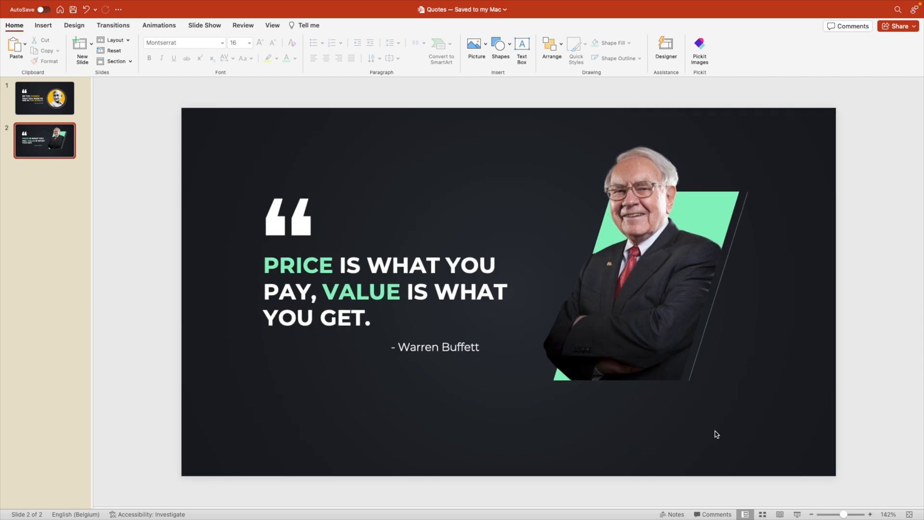
pyautogui.moveTo(64, 179)
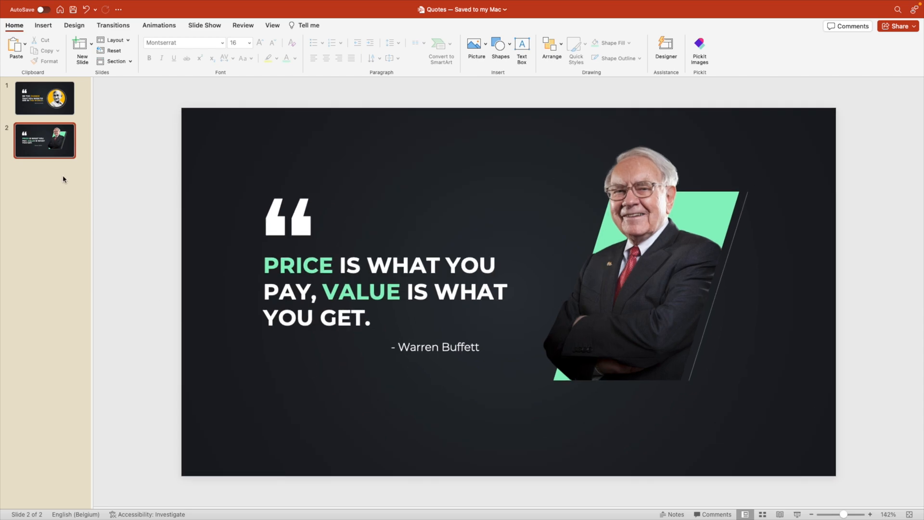
# Duplicate slide 2 and delete the portrait and green shape from the copy.
pyautogui.rightClick(44, 141)
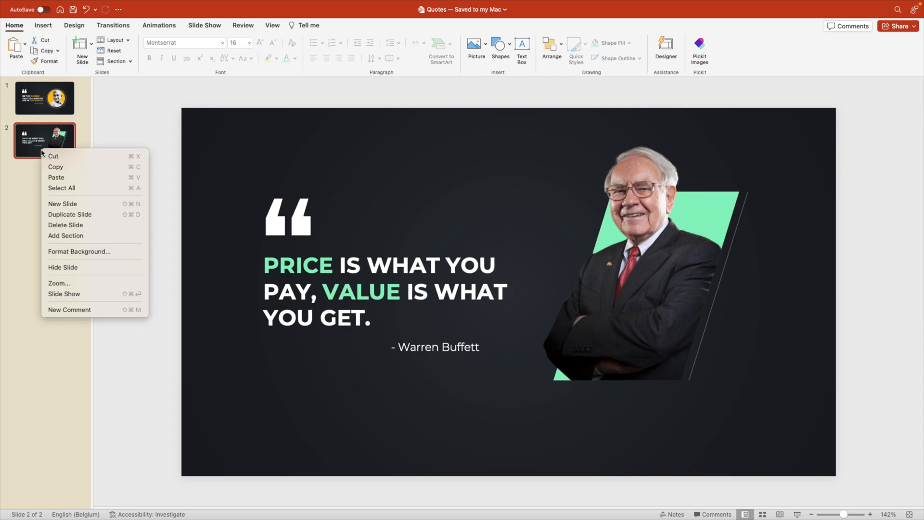
pyautogui.click(70, 213)
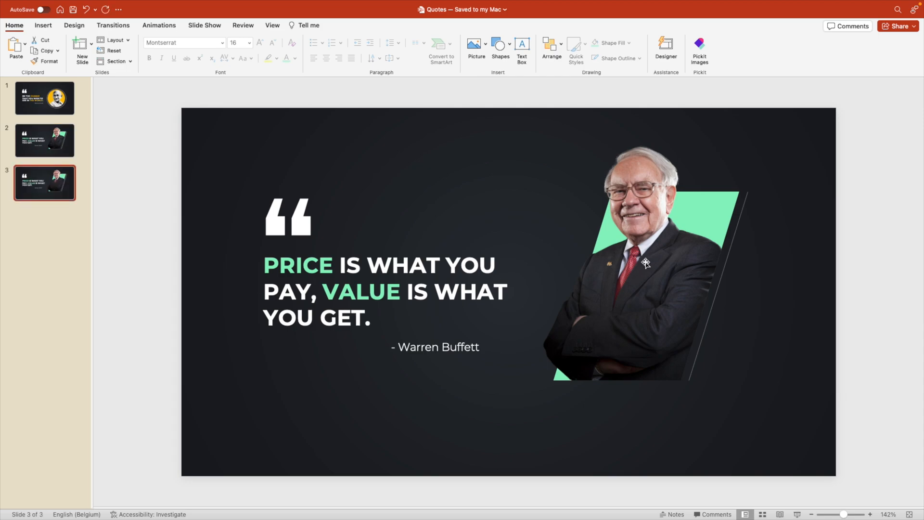
pyautogui.click(645, 262)
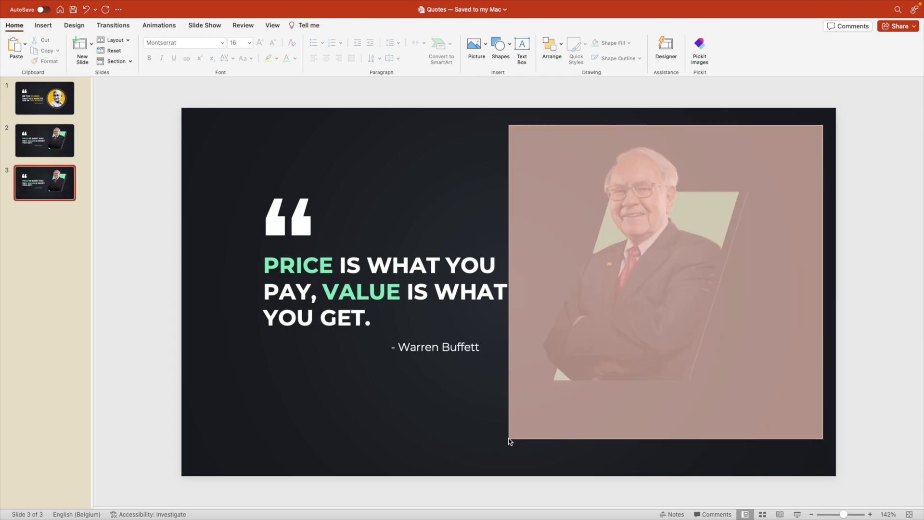
pyautogui.press('delete')
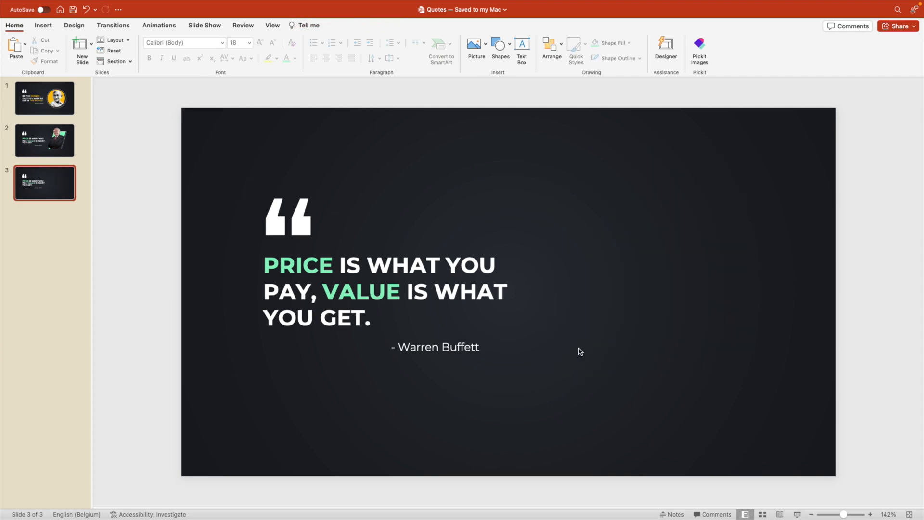
# Place a cyan-filled rectangle behind the quote on the new slide.
pyautogui.click(500, 47)
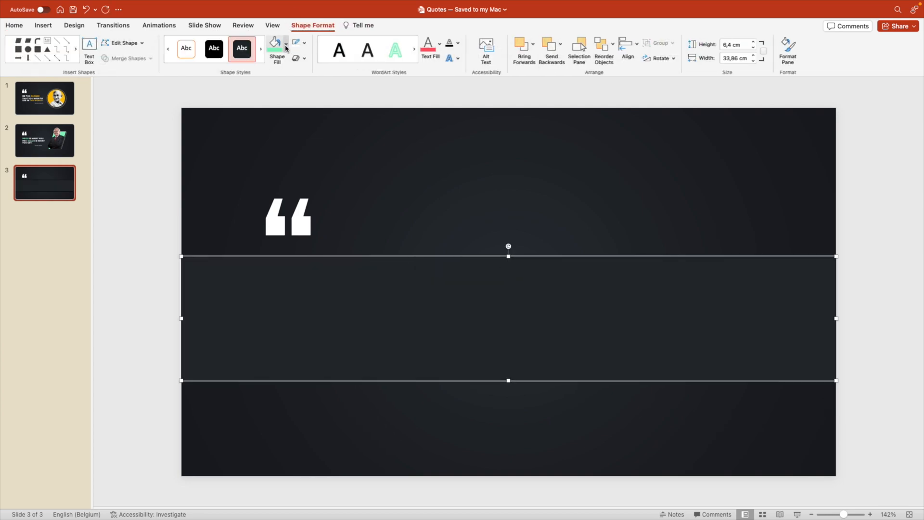
pyautogui.click(277, 47)
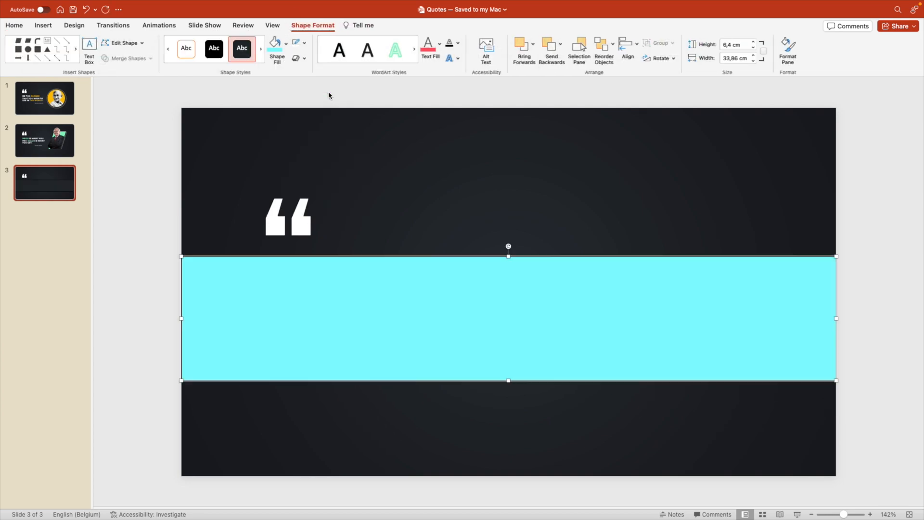
pyautogui.click(186, 48)
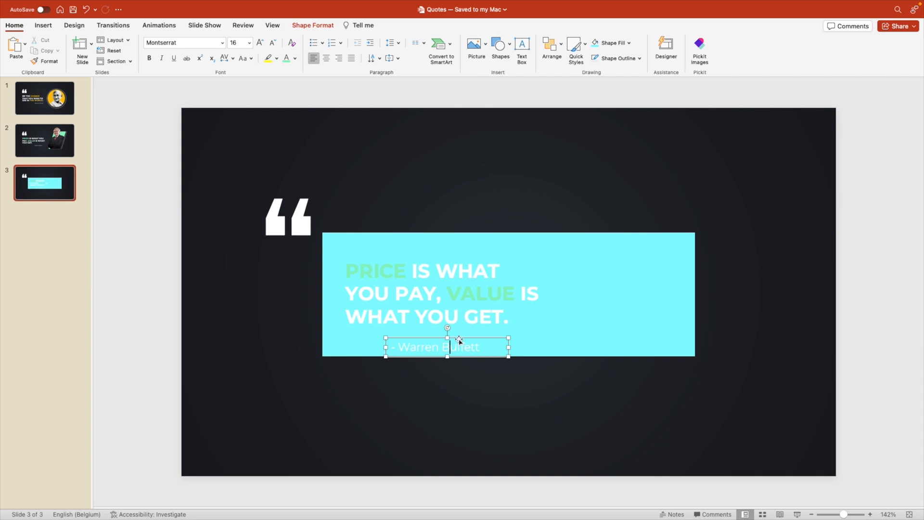
# Colour the quote text dark and rest the large quotation mark on the cyan box's top edge.
pyautogui.click(295, 58)
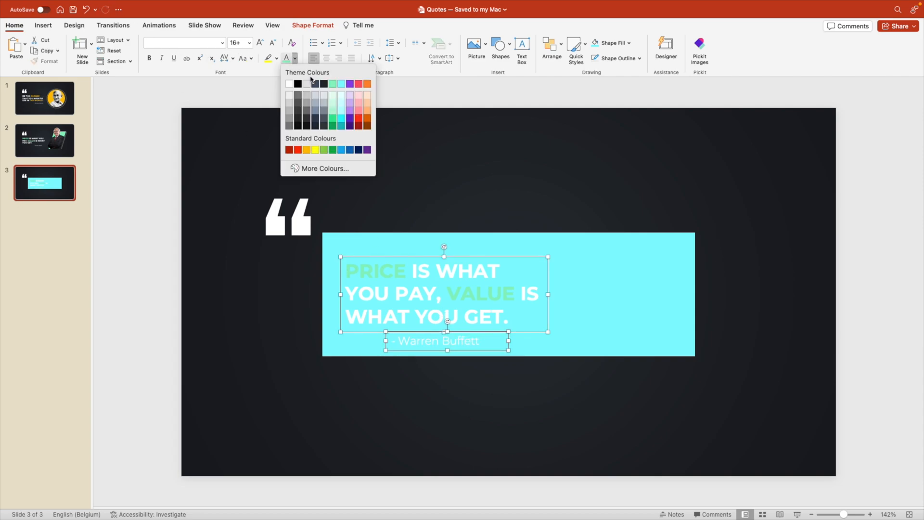
pyautogui.click(297, 83)
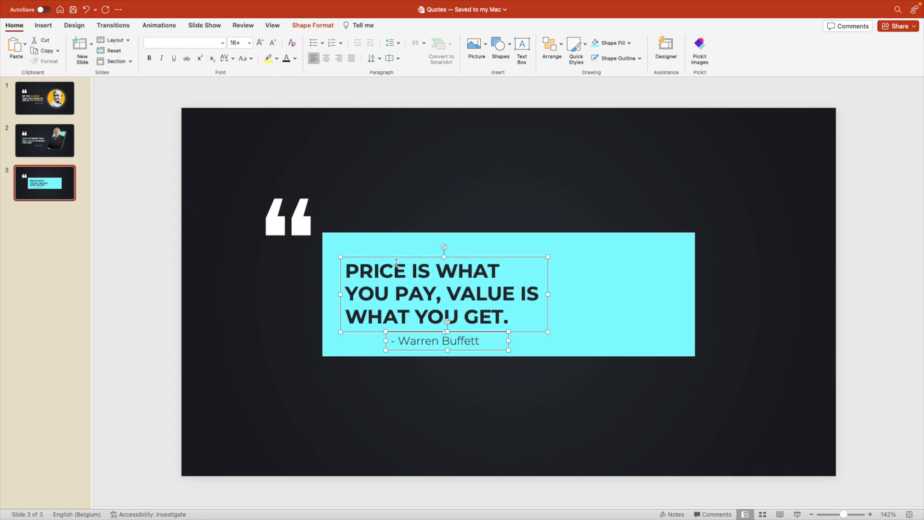
pyautogui.click(288, 217)
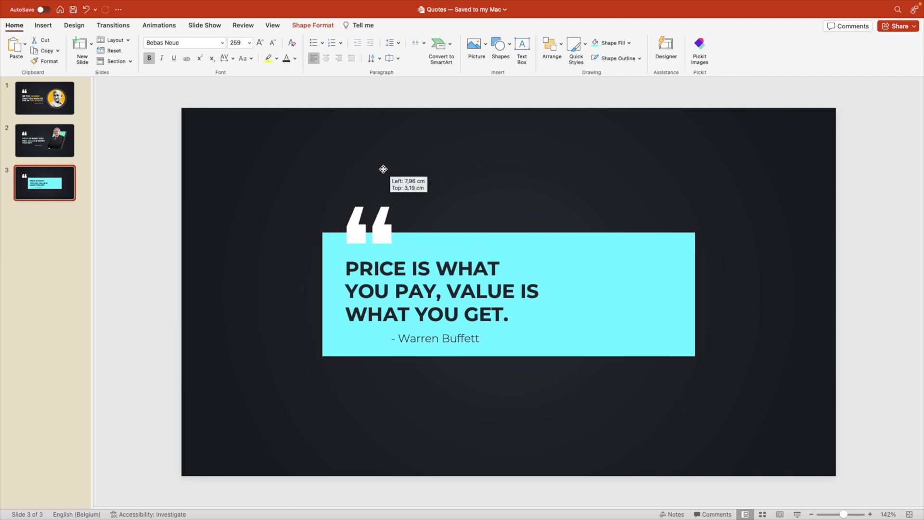
pyautogui.click(507, 425)
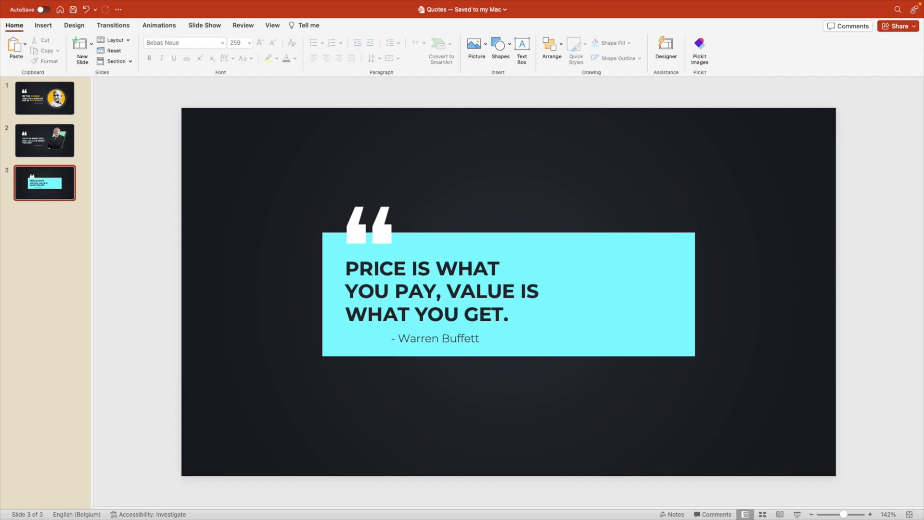
pyautogui.moveTo(727, 332)
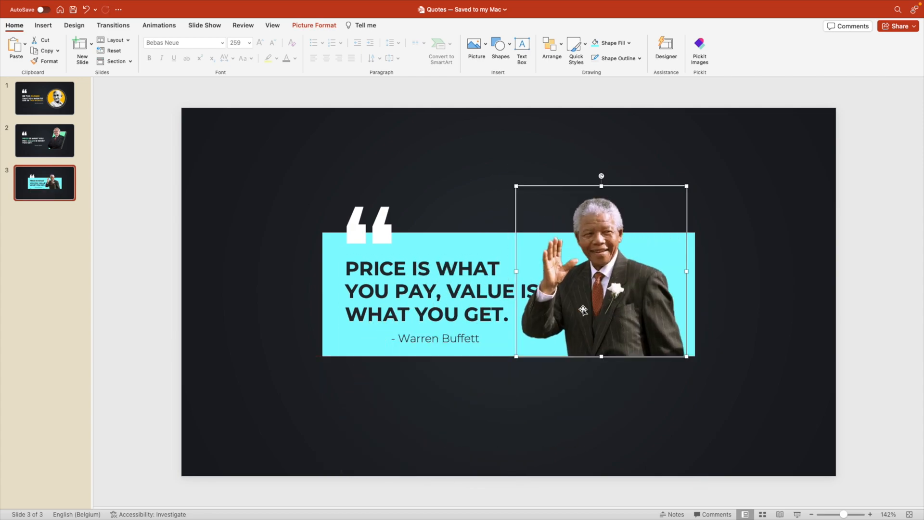
# Replace the quote with 'A WINNER IS A DREAMER WHO NEVER GIVES UP.' credited to Nelson Mandela.
pyautogui.click(424, 289)
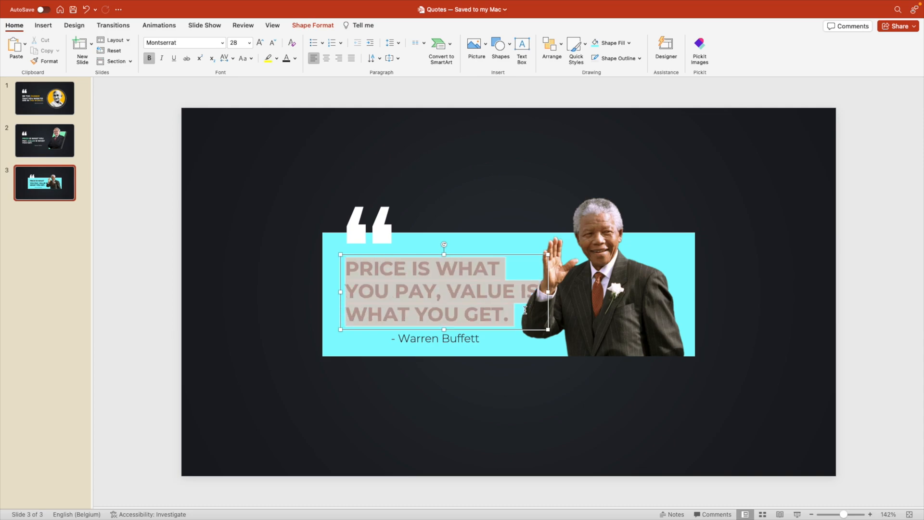
pyautogui.write('A WI')
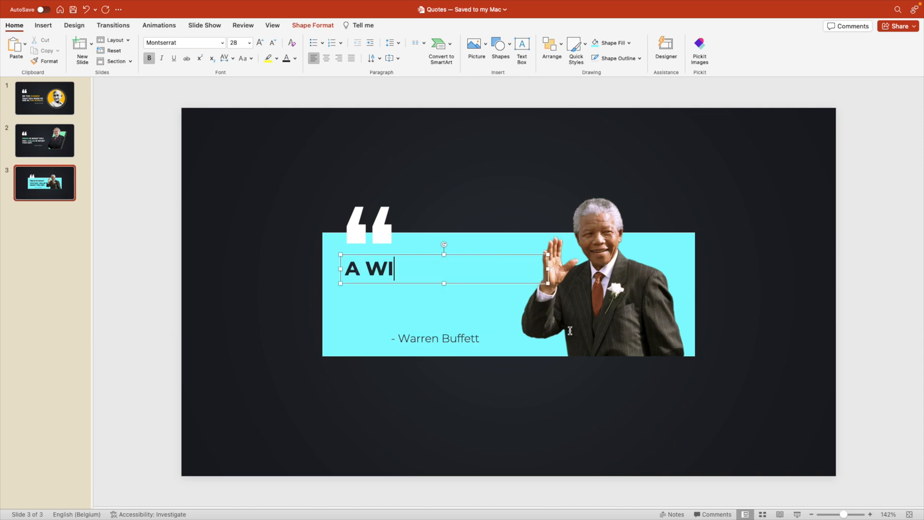
pyautogui.write('NNER IS A DREA')
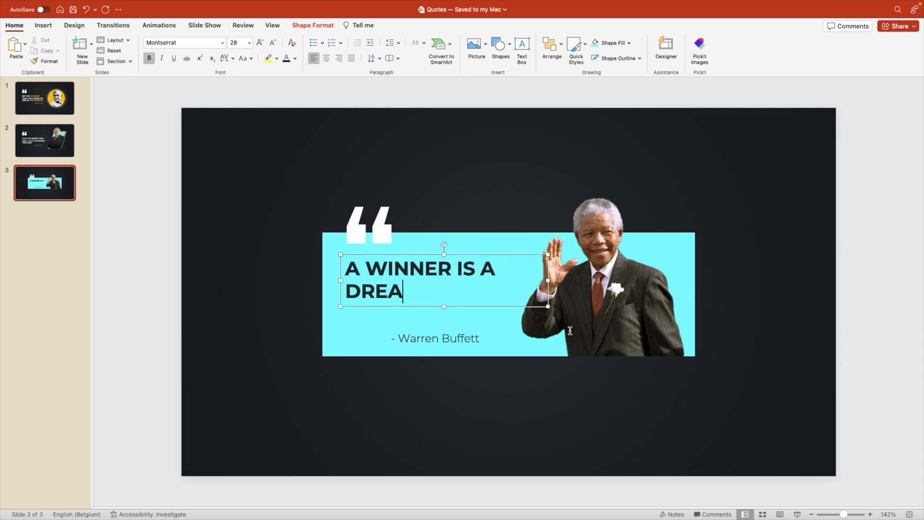
pyautogui.write('MER WHO NEVER')
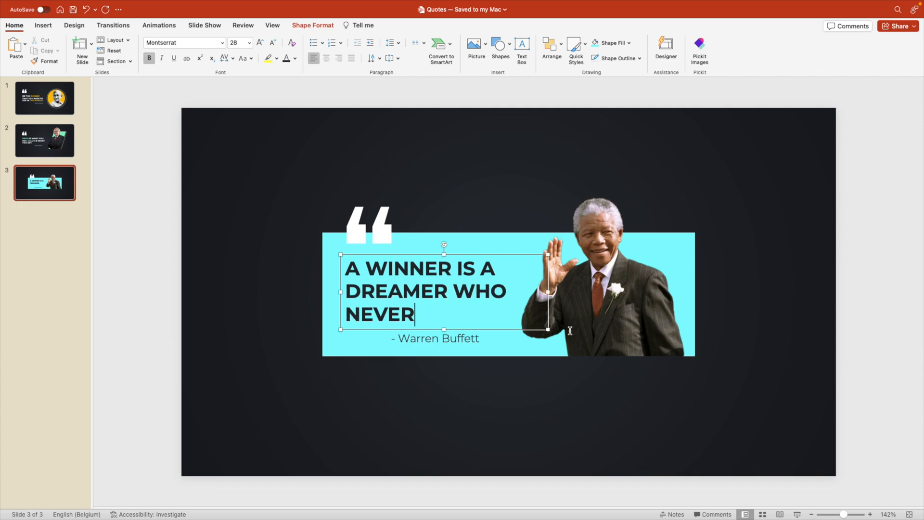
pyautogui.write('GIVES UP.')
pyautogui.click(447, 339)
pyautogui.write('N')
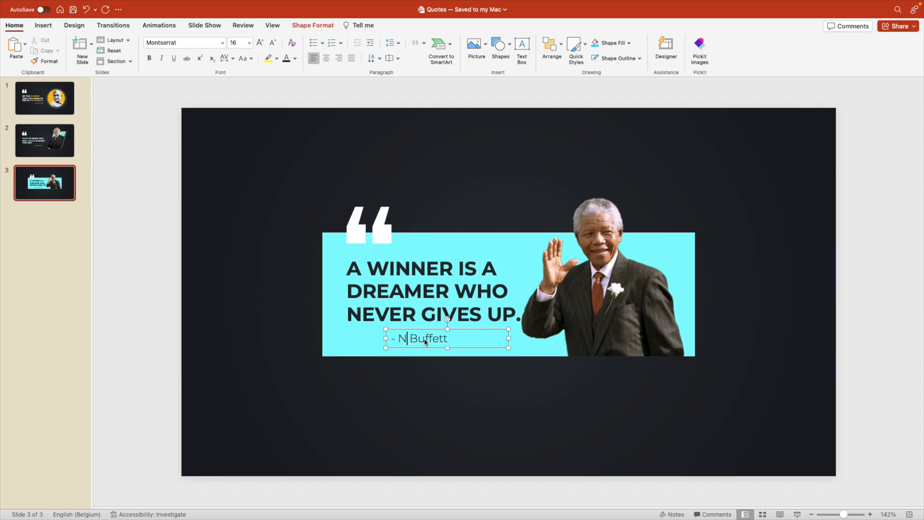
pyautogui.write('elson')
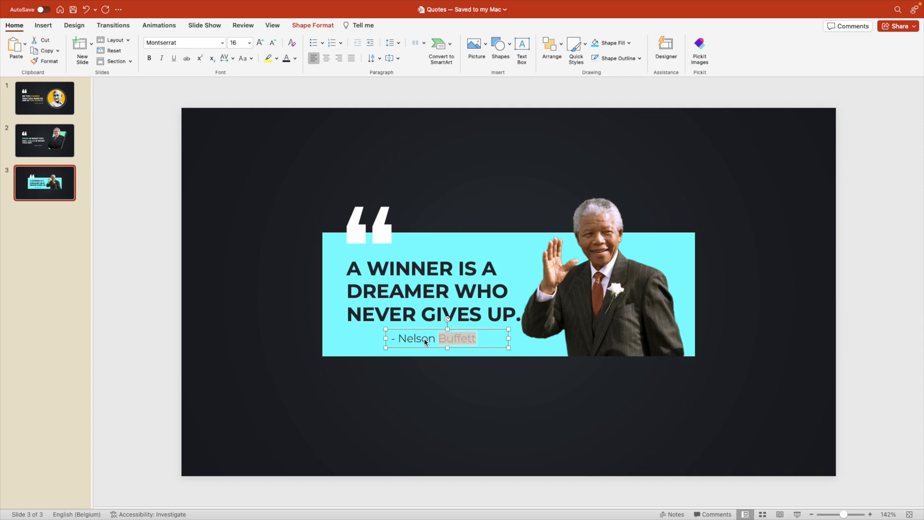
pyautogui.write('Mal')
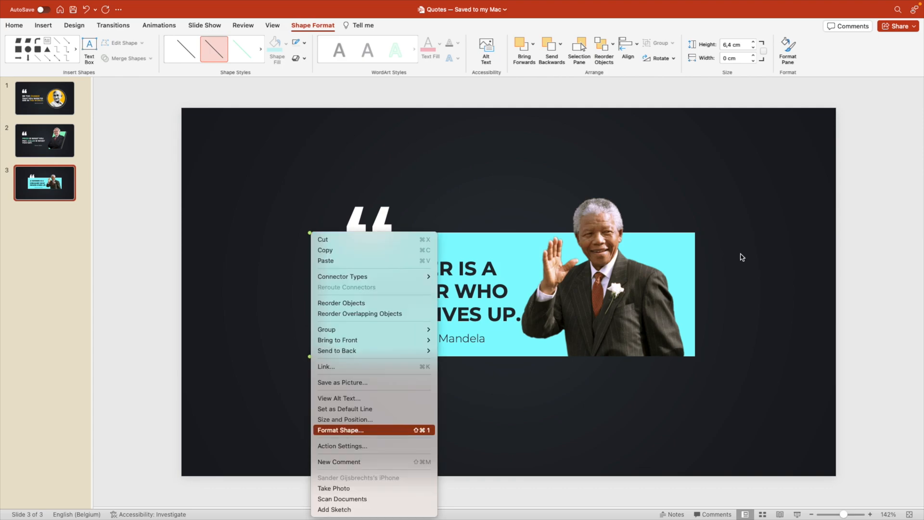
# Make the left-edge line semi-transparent and apply the Push transition to slides 2 and 3.
pyautogui.click(348, 429)
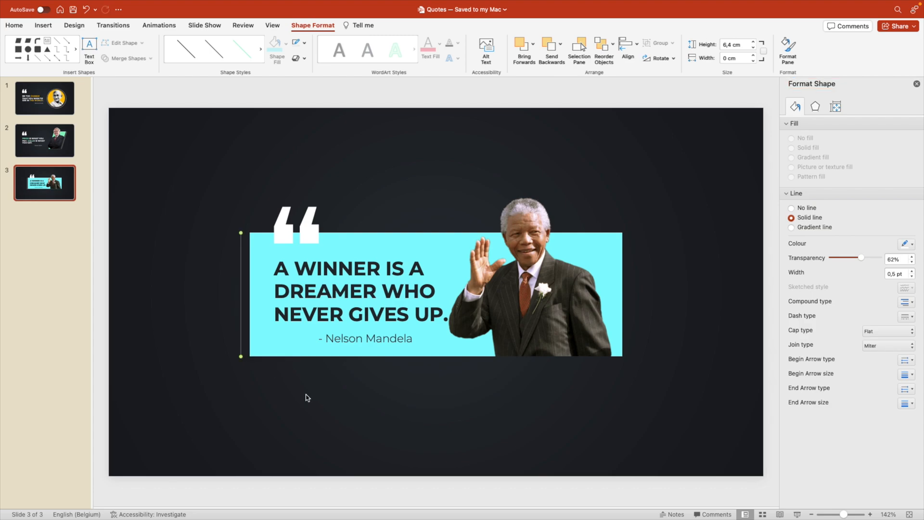
pyautogui.click(44, 140)
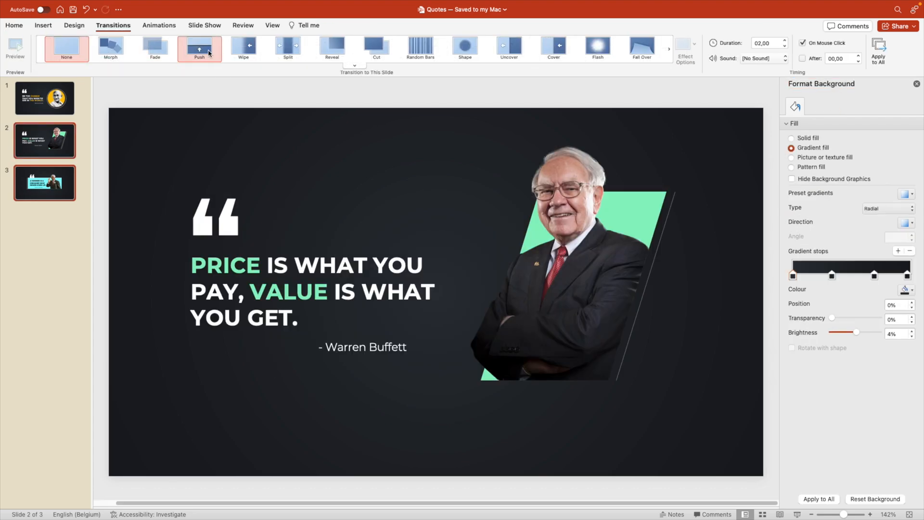